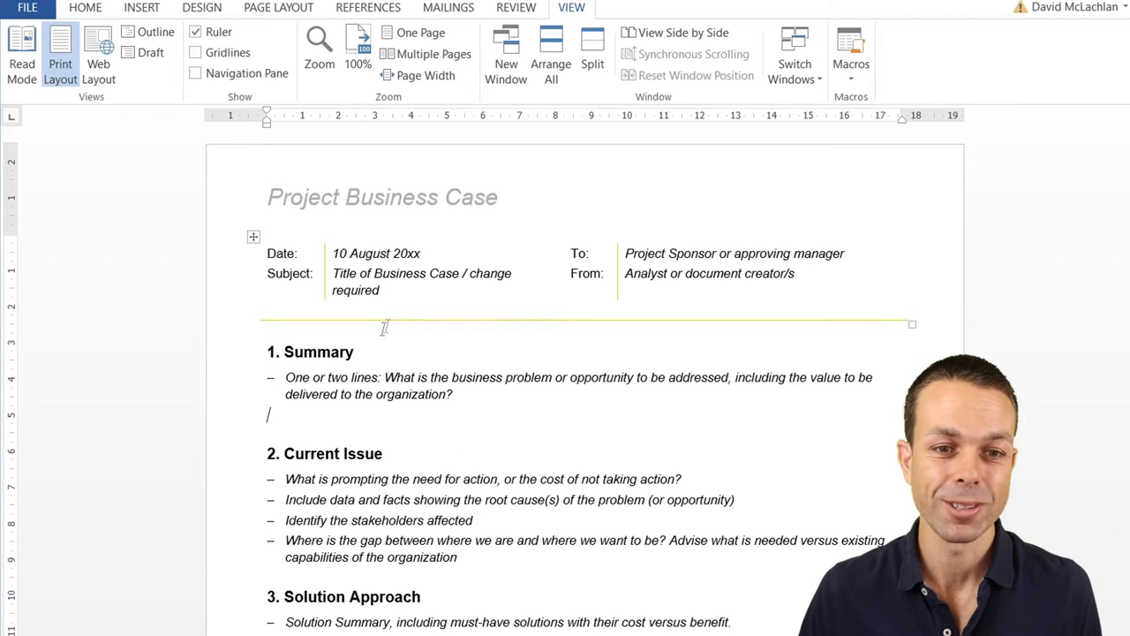
mouse_move(447, 324)
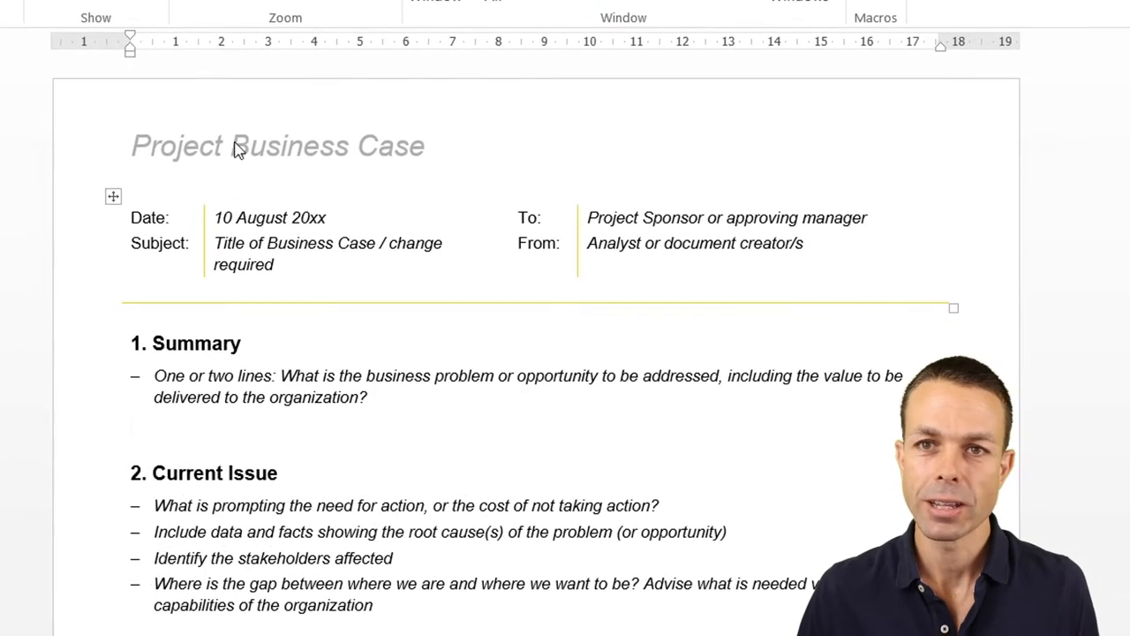
- Select and then deselect text in the From entry and the first Current Issue bullet
double_click(264, 145)
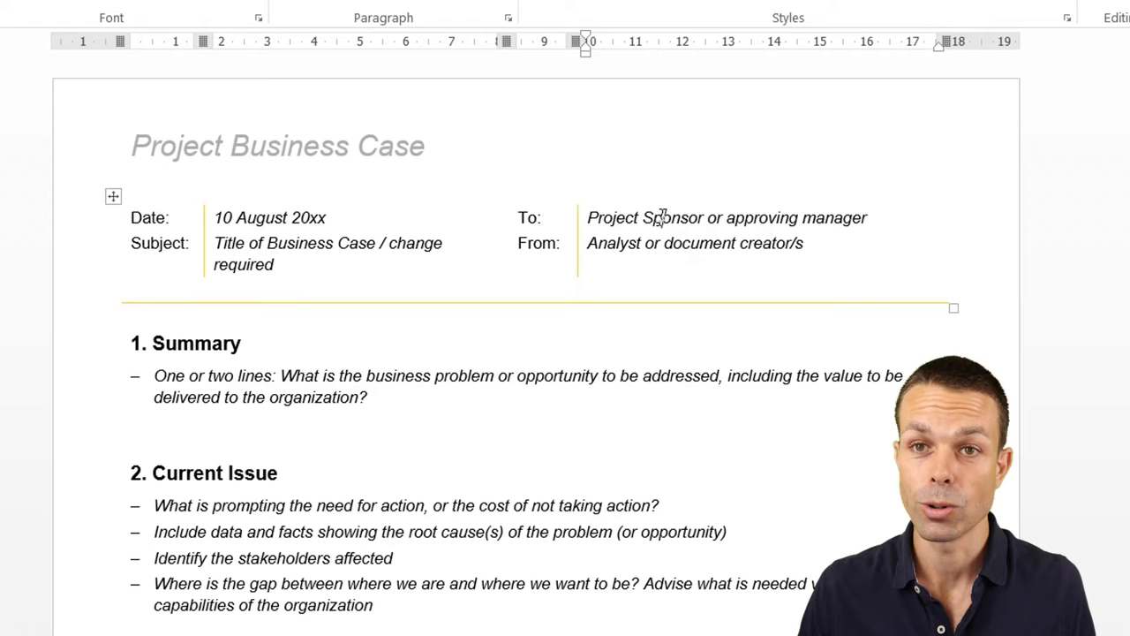
double_click(699, 243)
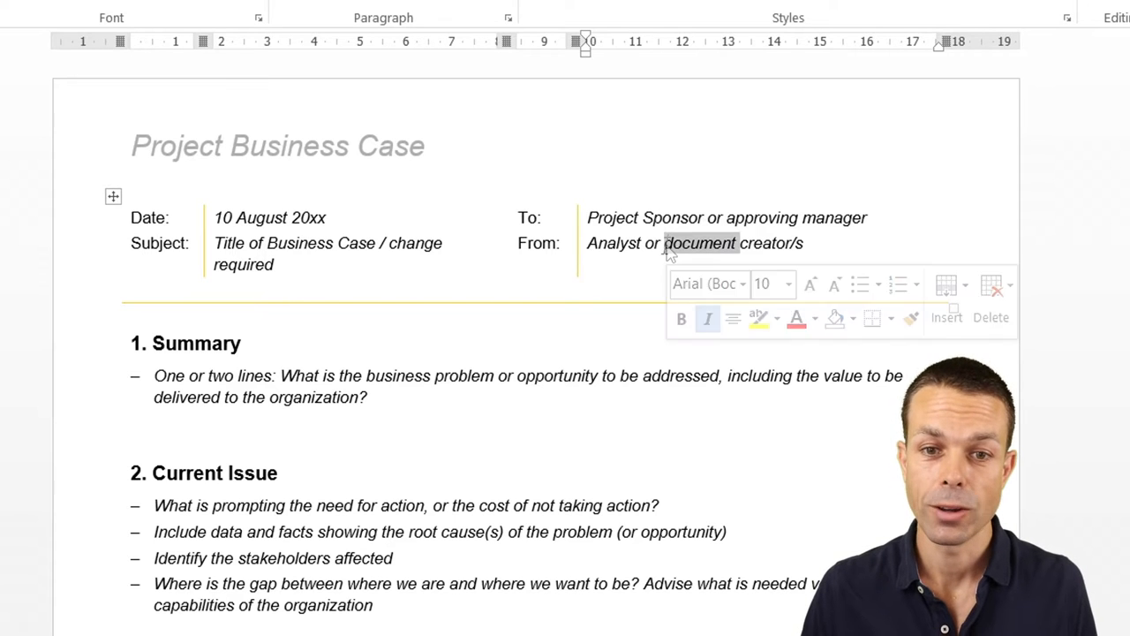
triple_click(695, 242)
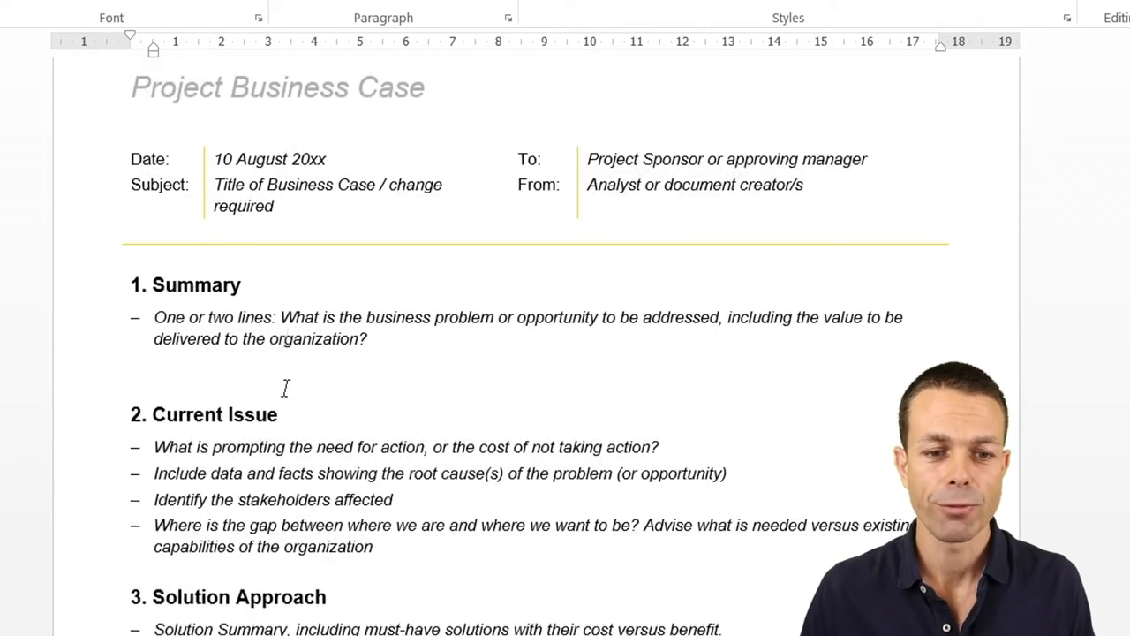
scroll(down, 3)
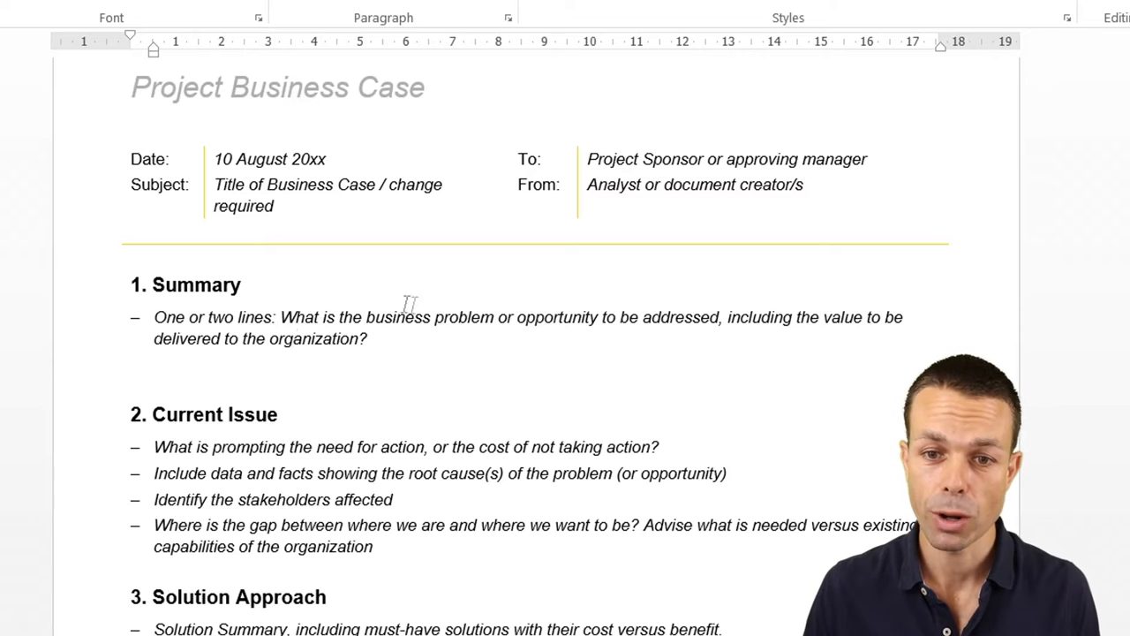
mouse_move(534, 322)
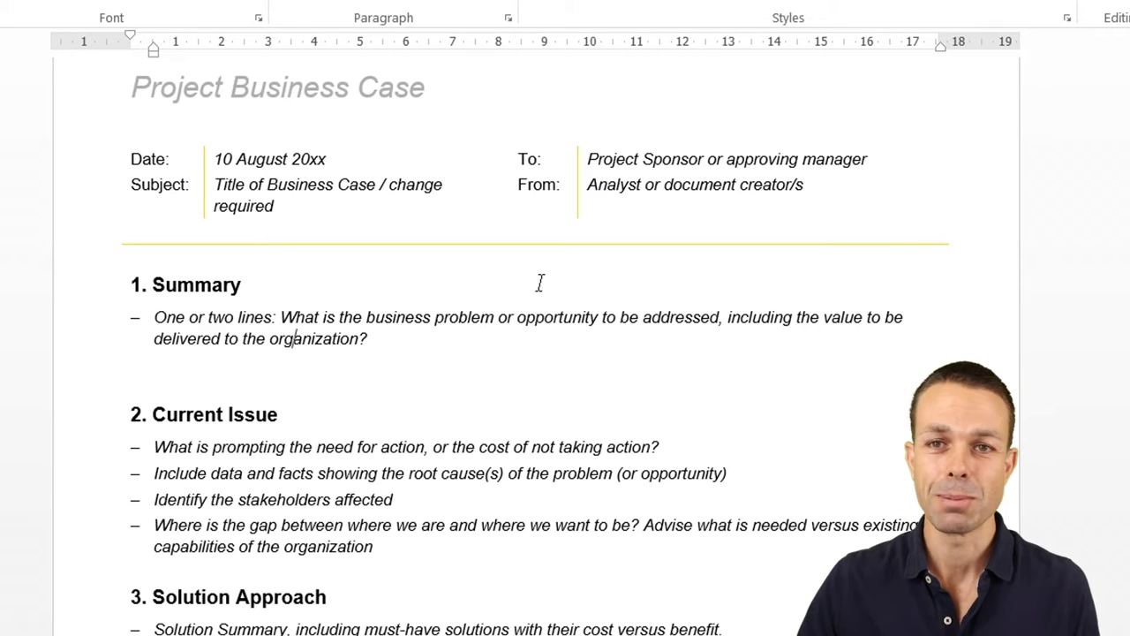
mouse_move(419, 336)
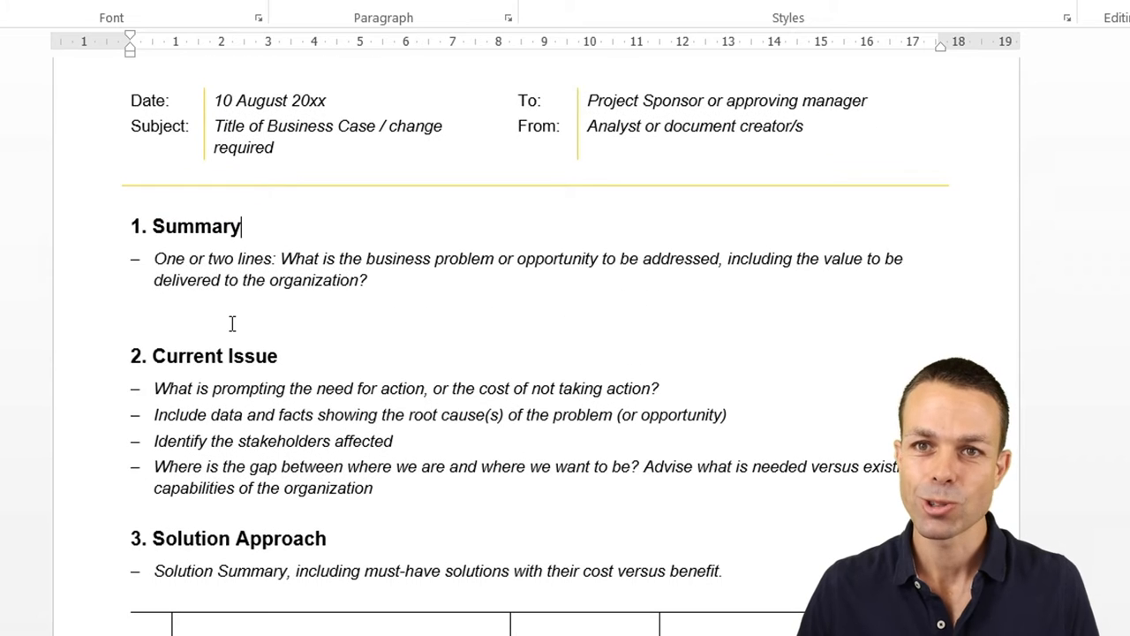
scroll(down, 3)
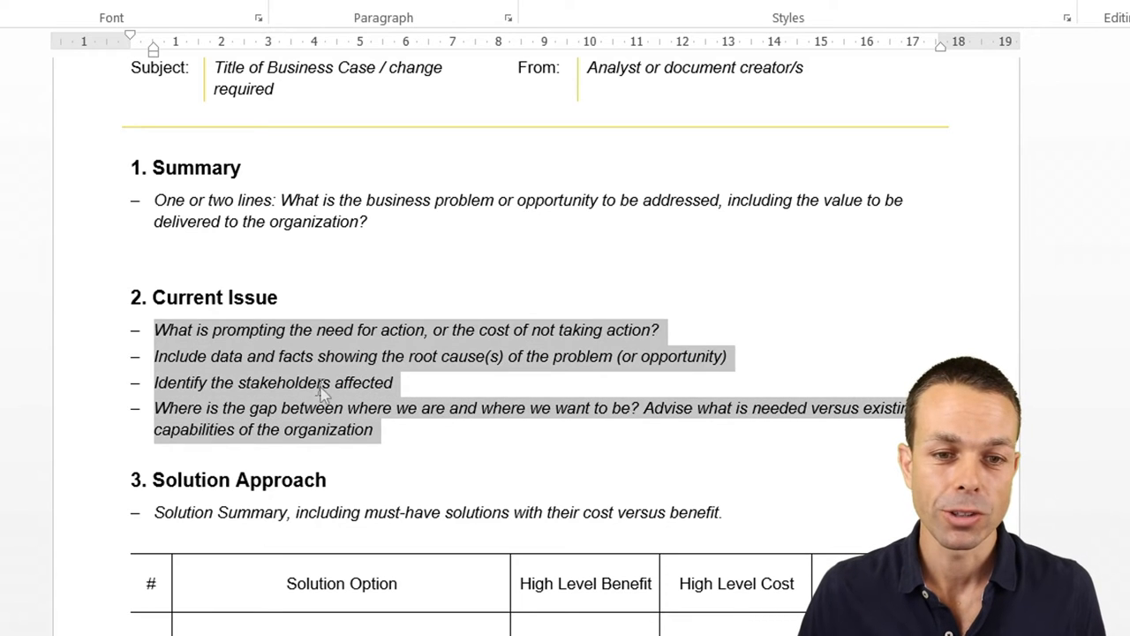
click(369, 329)
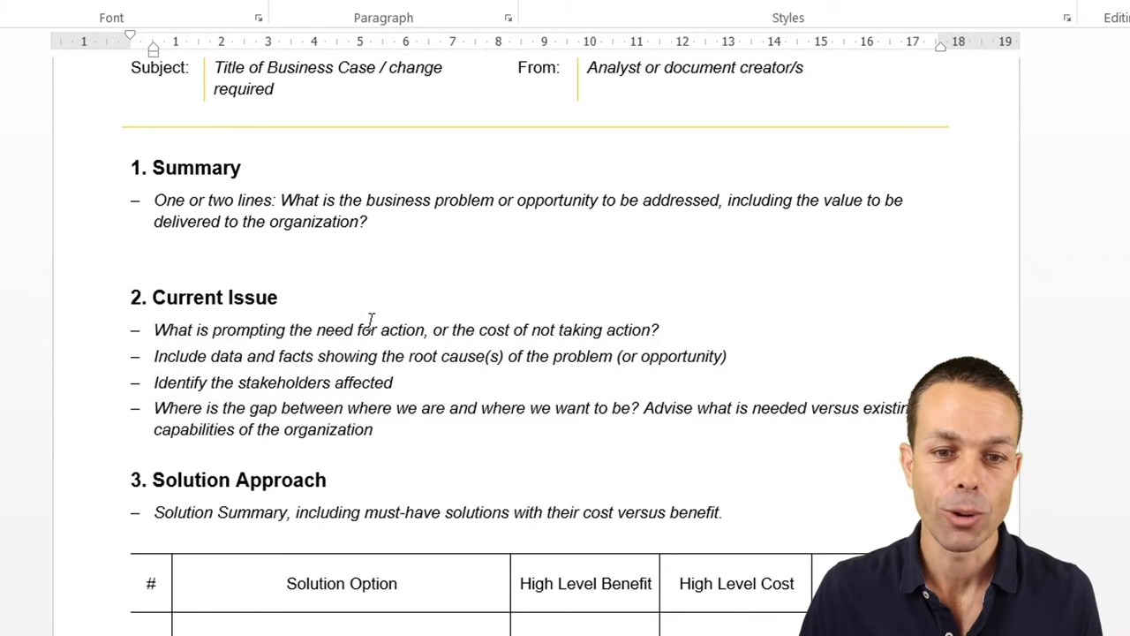
double_click(495, 329)
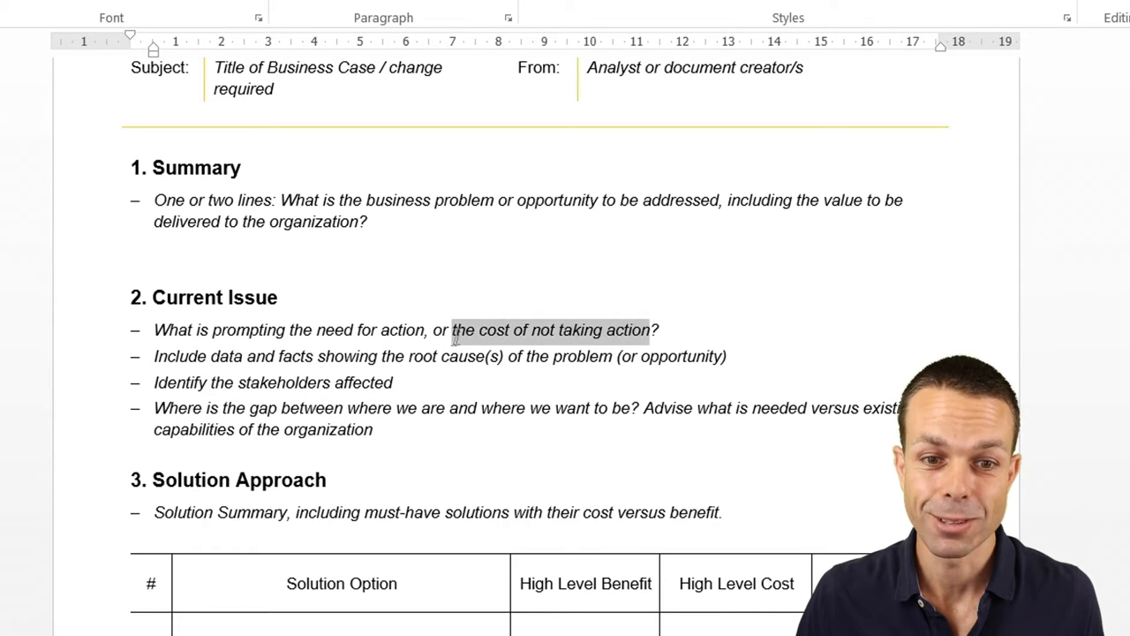
click(438, 330)
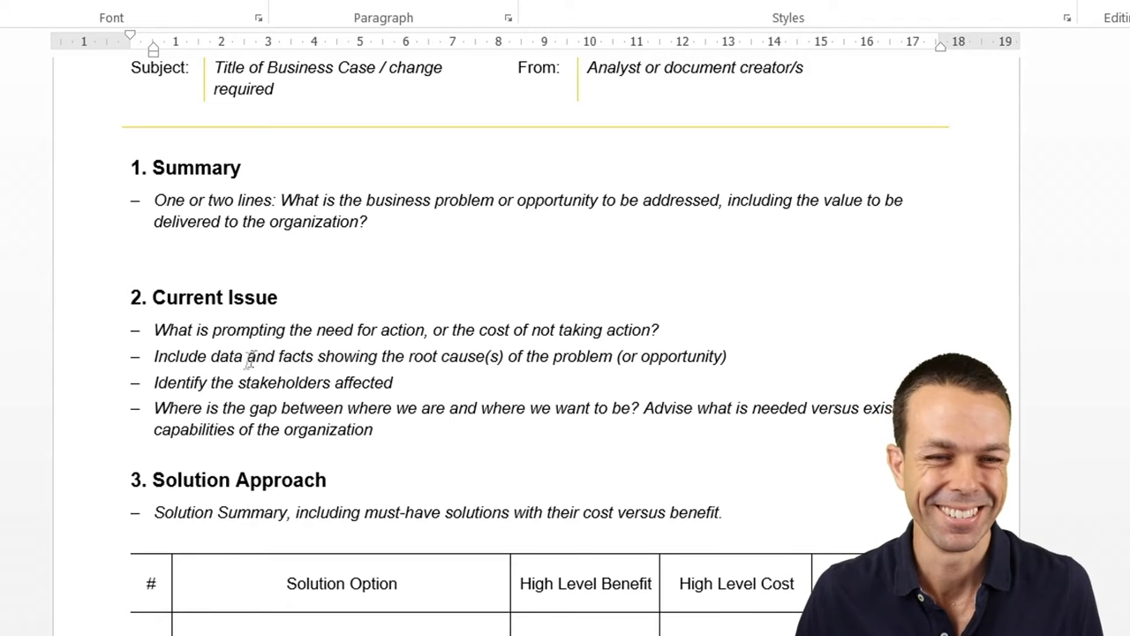
- Select passages further down the document while scrolling through it
double_click(222, 382)
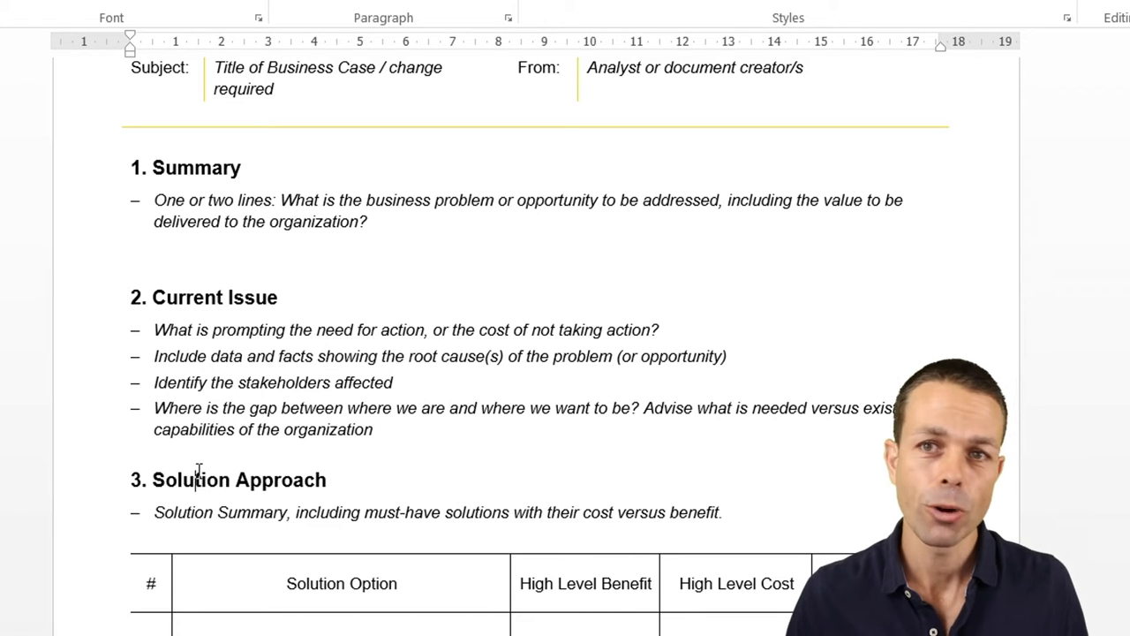
scroll(down, 3)
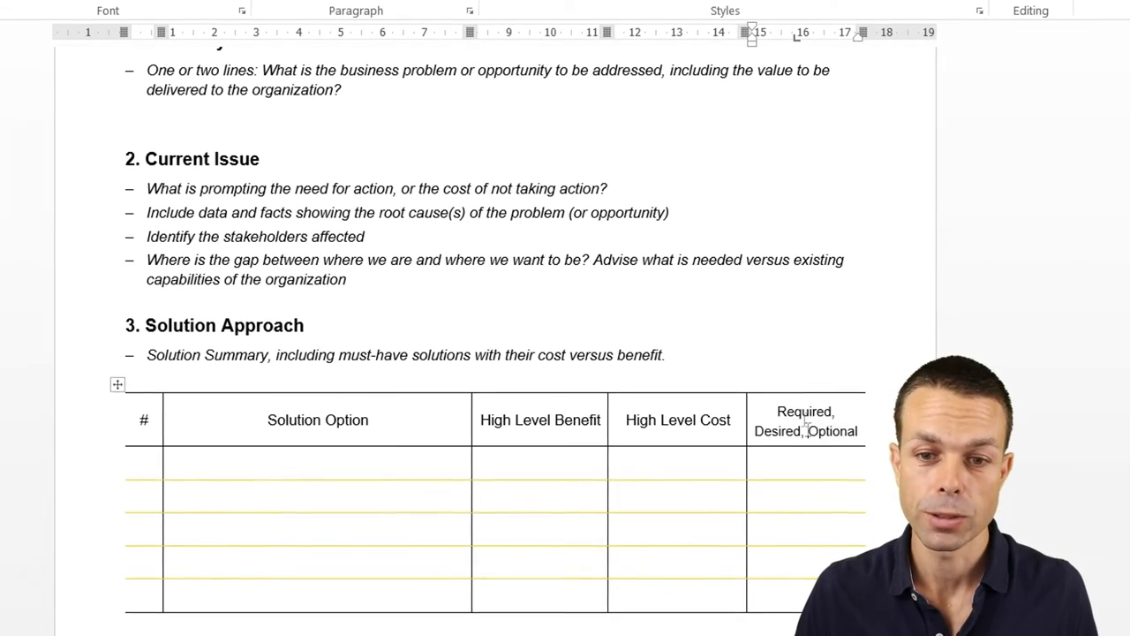
double_click(804, 412)
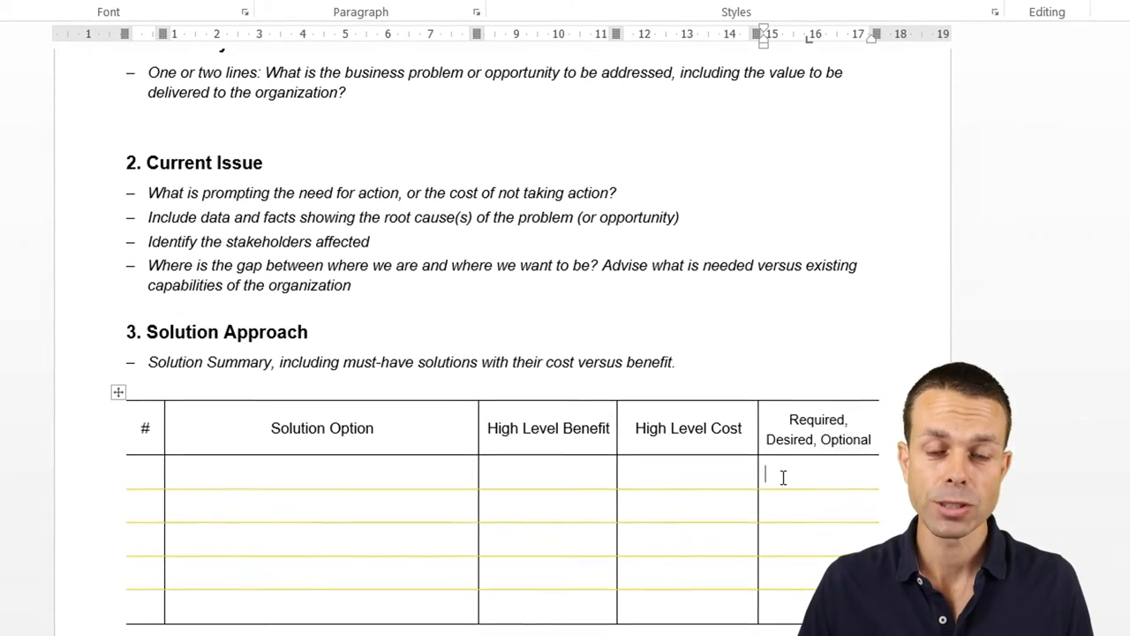
scroll(down, 3)
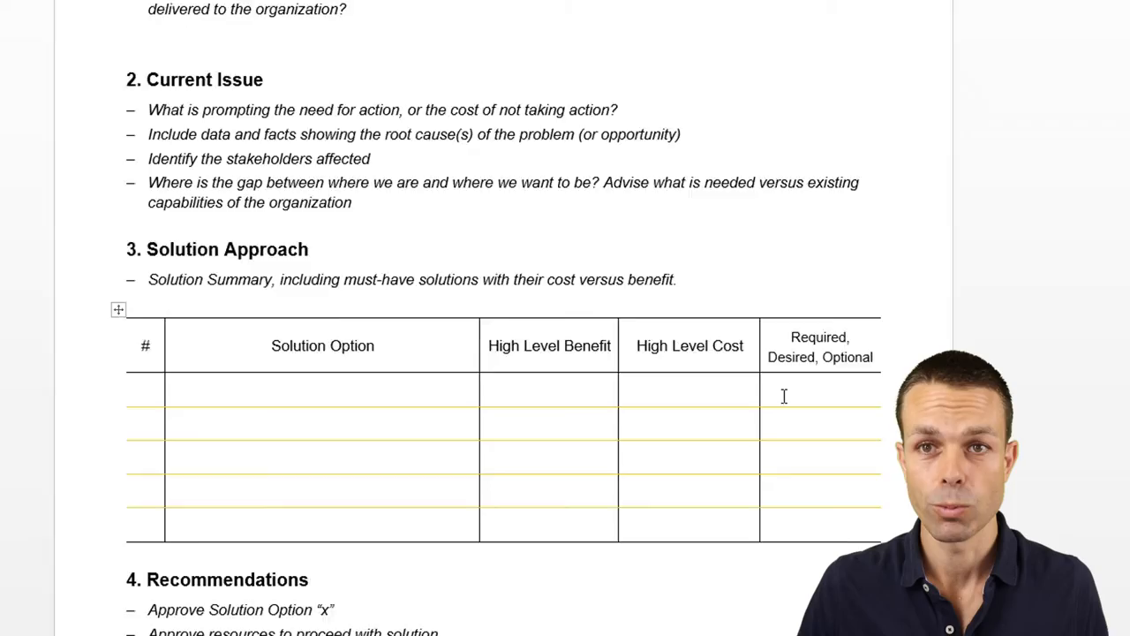
scroll(down, 3)
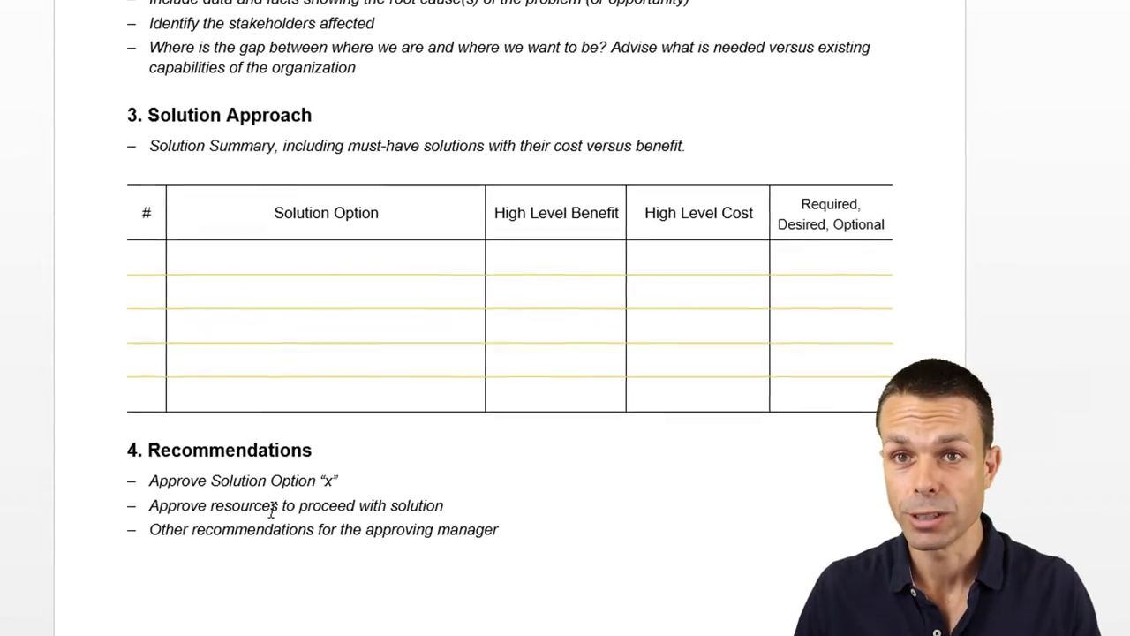
scroll(down, 3)
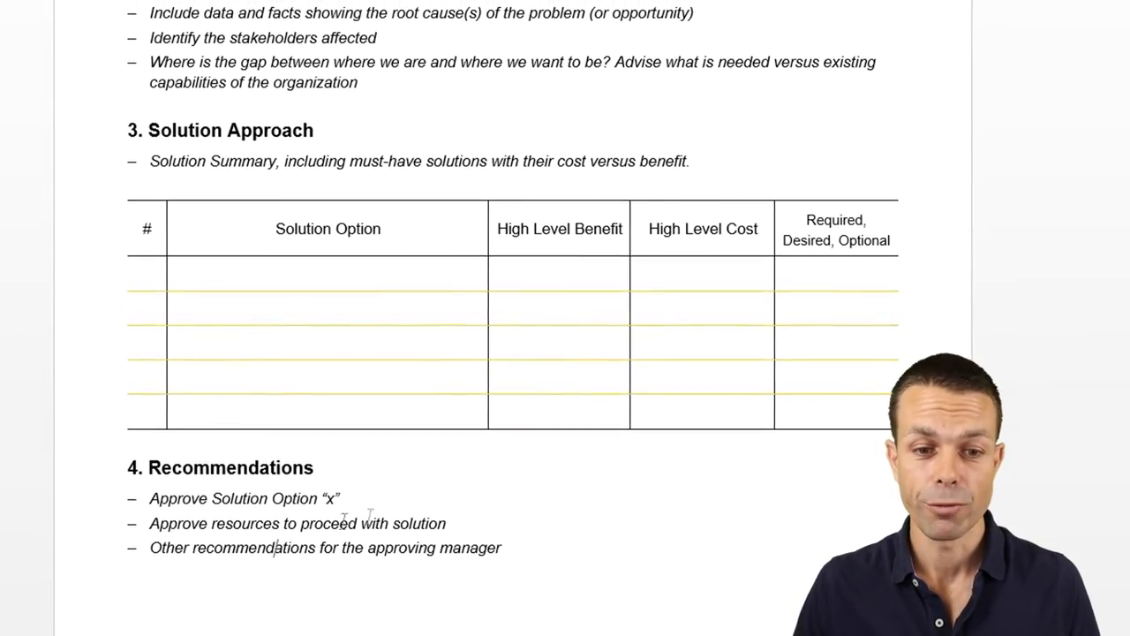
drag(150, 504, 507, 553)
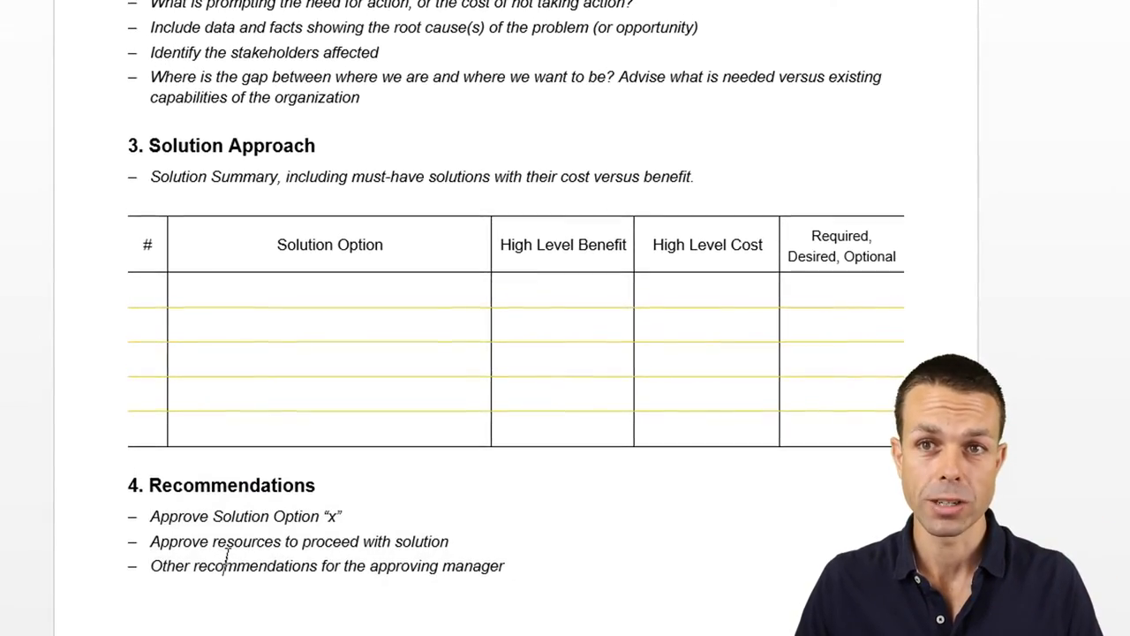
scroll(down, 3)
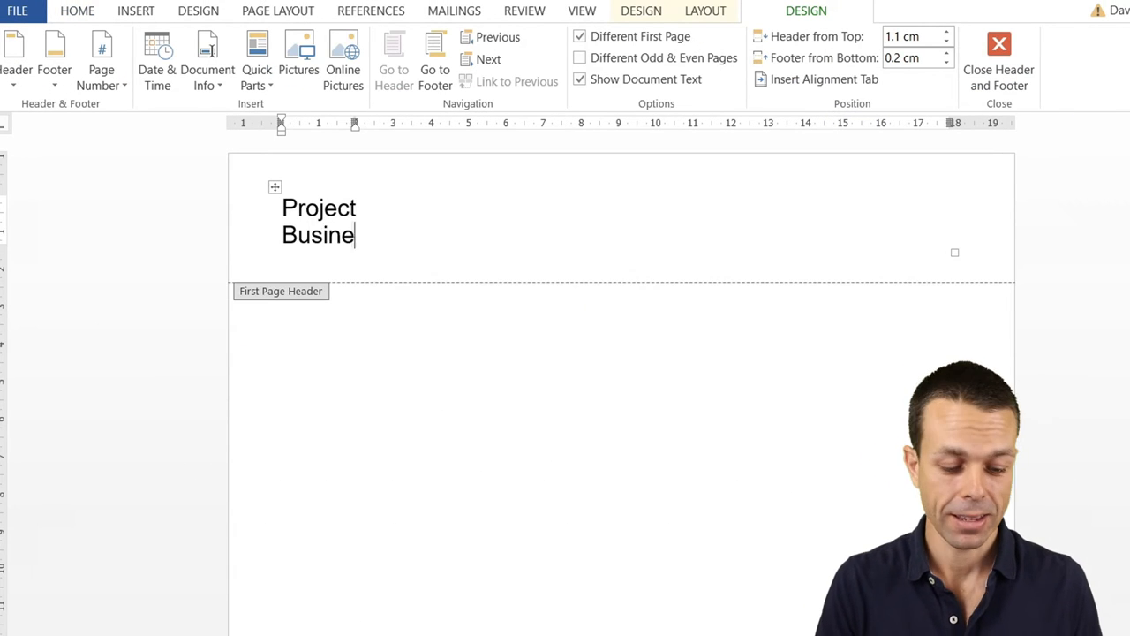
- Finish the 'Project Business Case' header title and set it italic and grey
text(s Case)
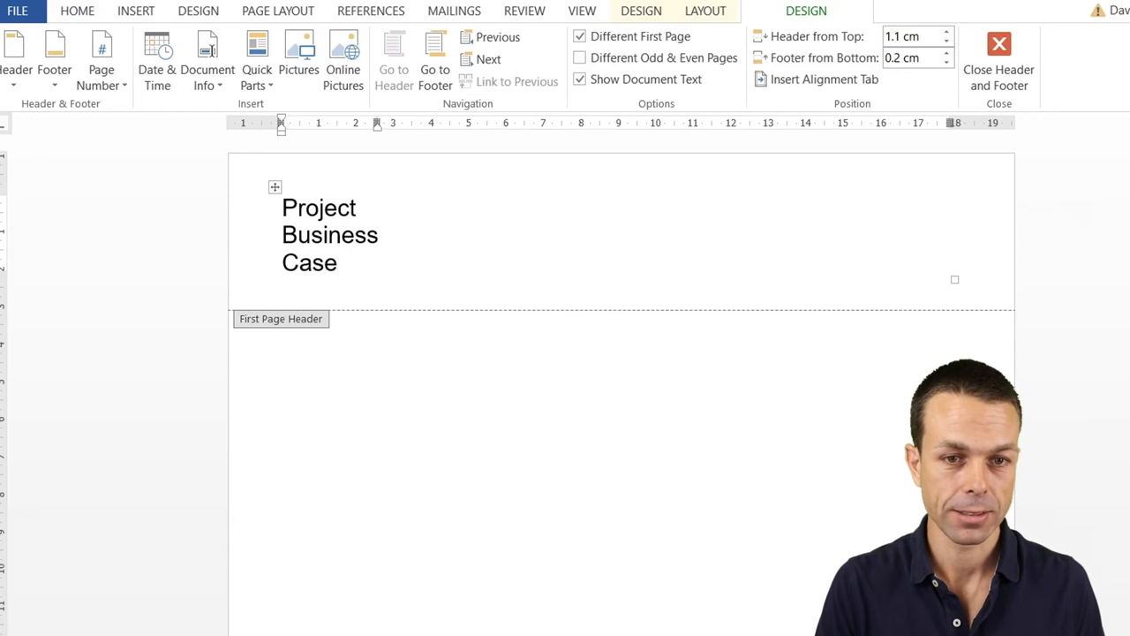
triple_click(397, 207)
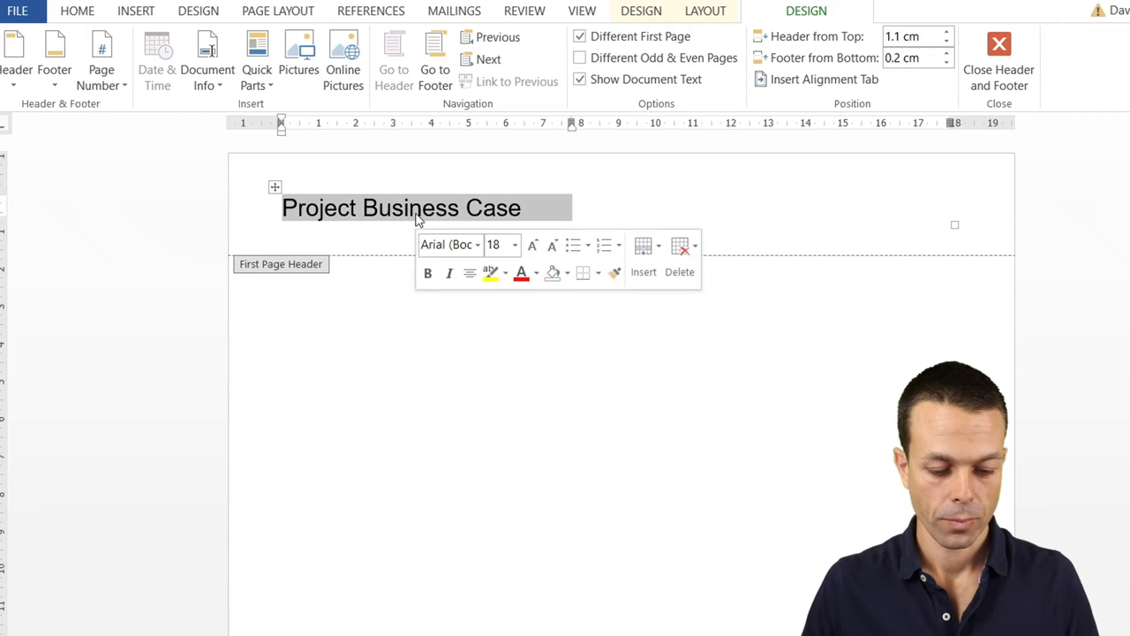
click(76, 10)
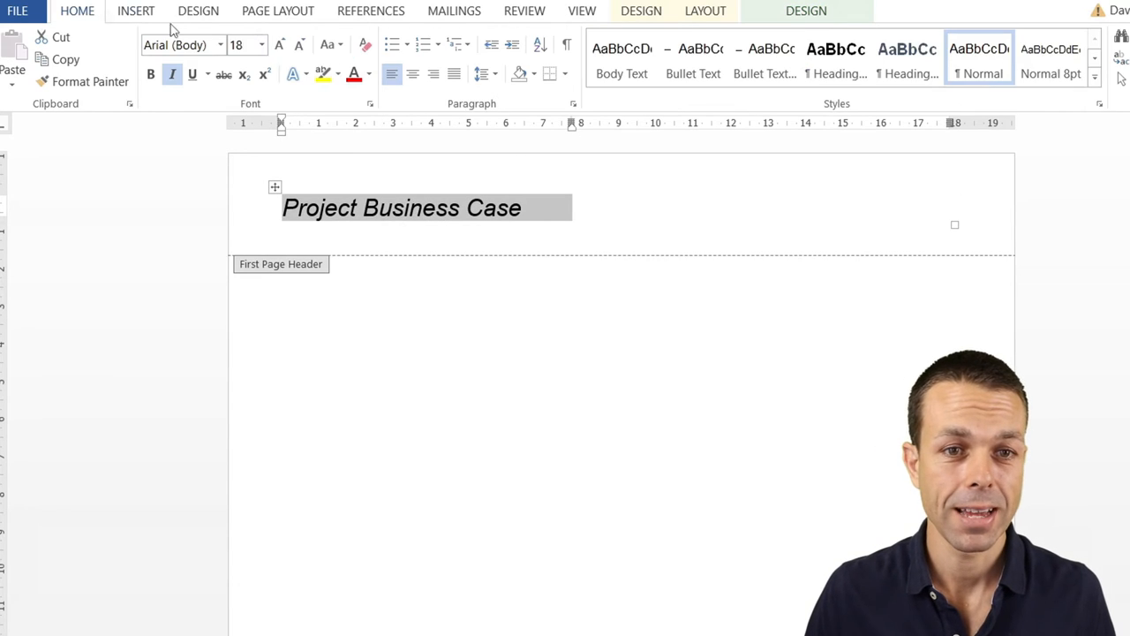
click(354, 75)
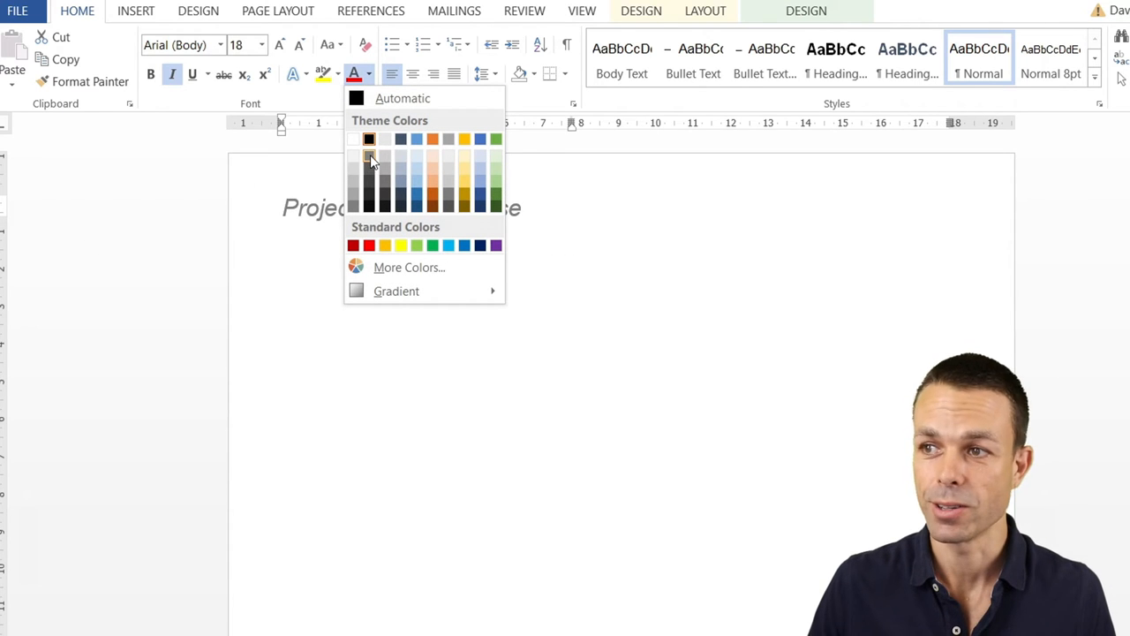
click(641, 11)
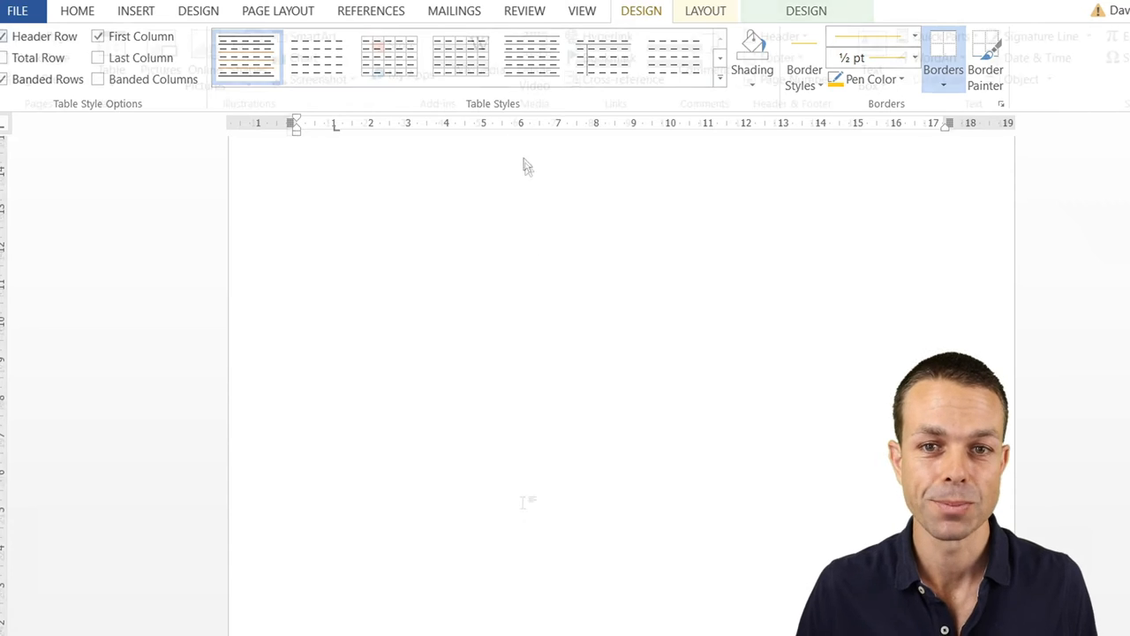
click(136, 10)
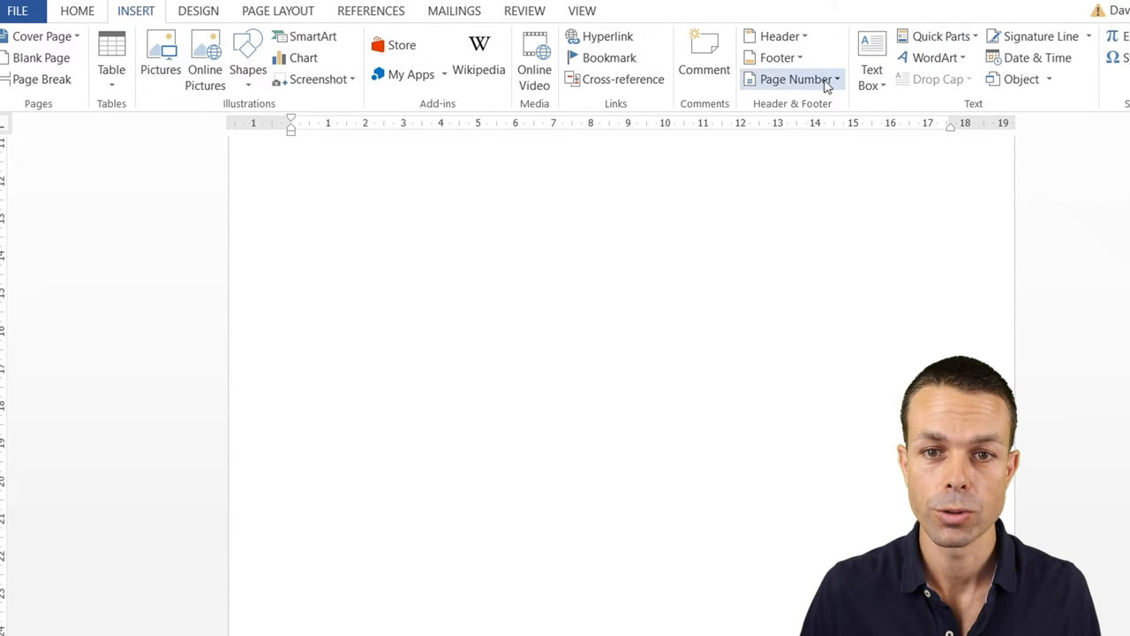
click(793, 78)
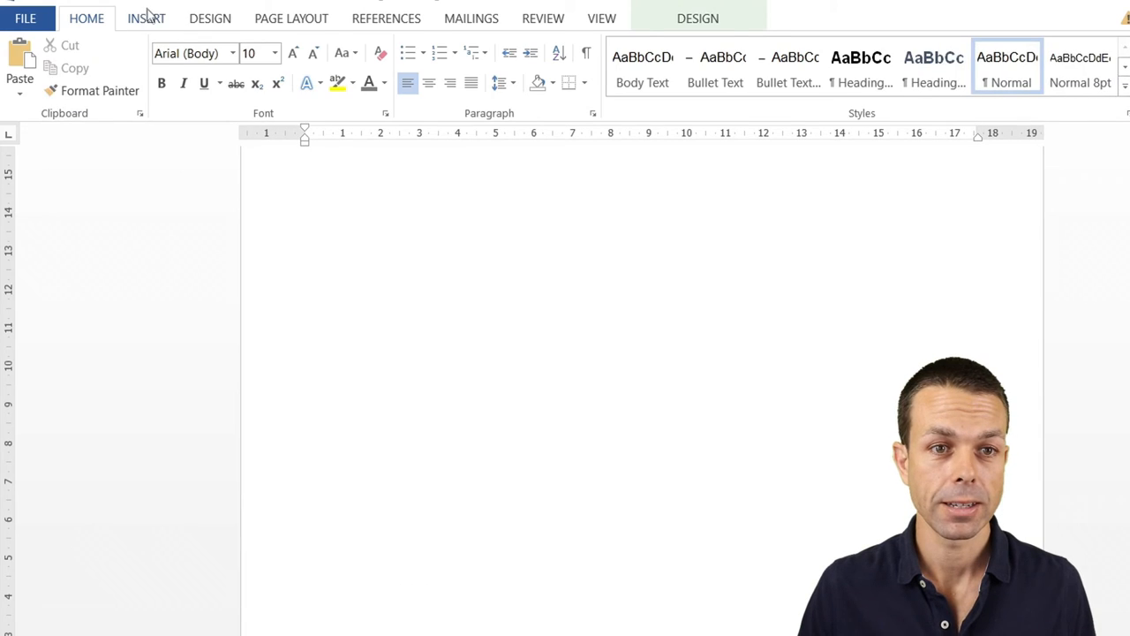
click(121, 66)
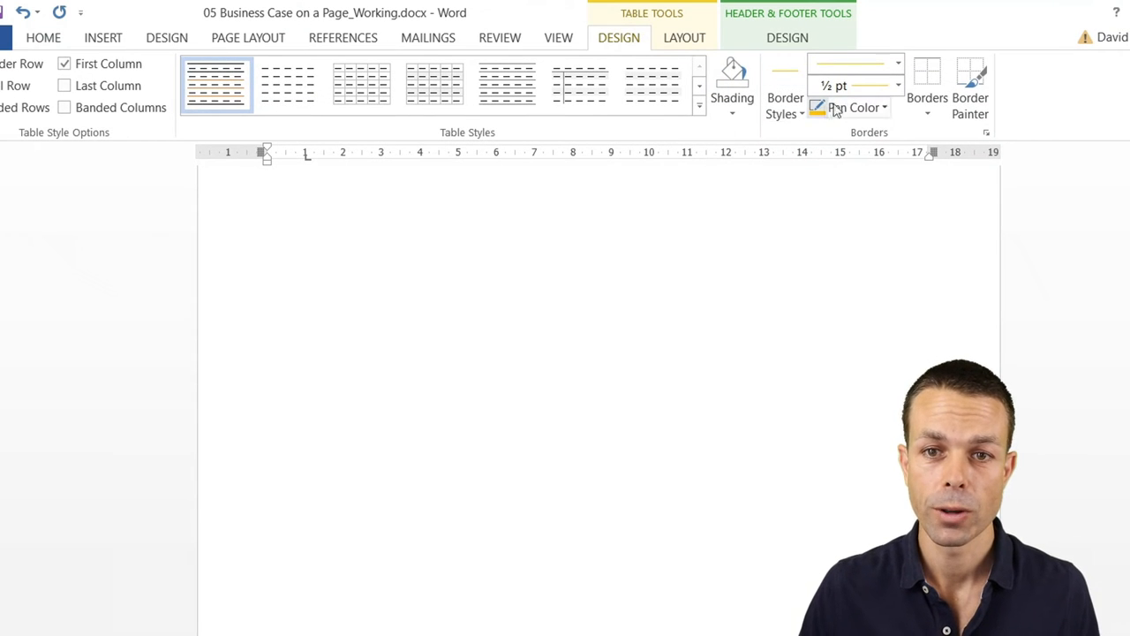
click(927, 97)
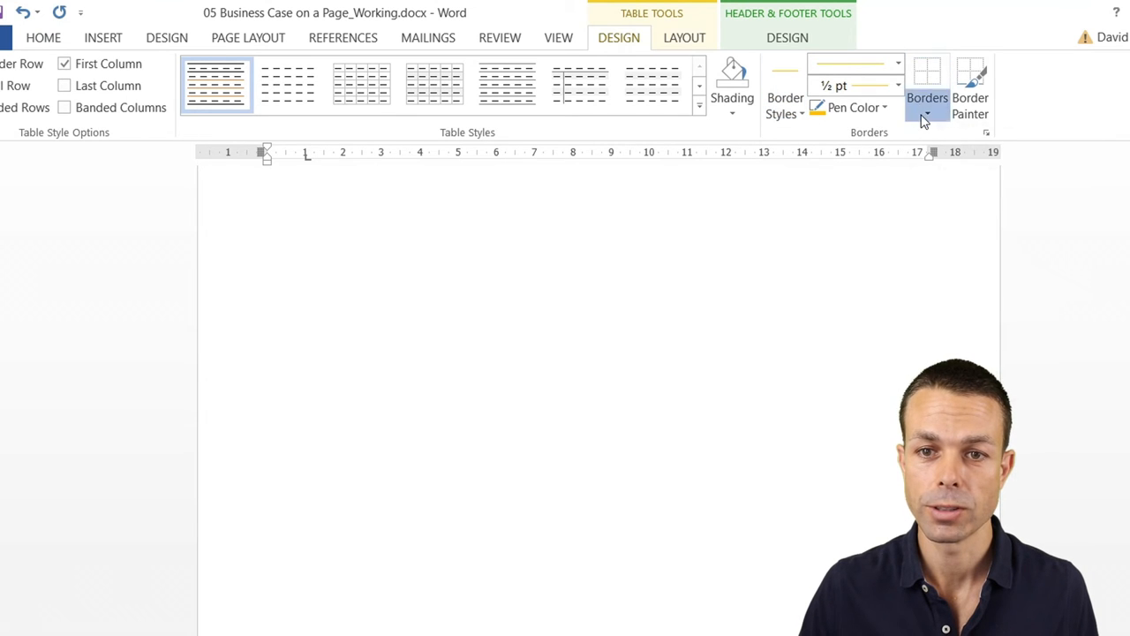
click(926, 75)
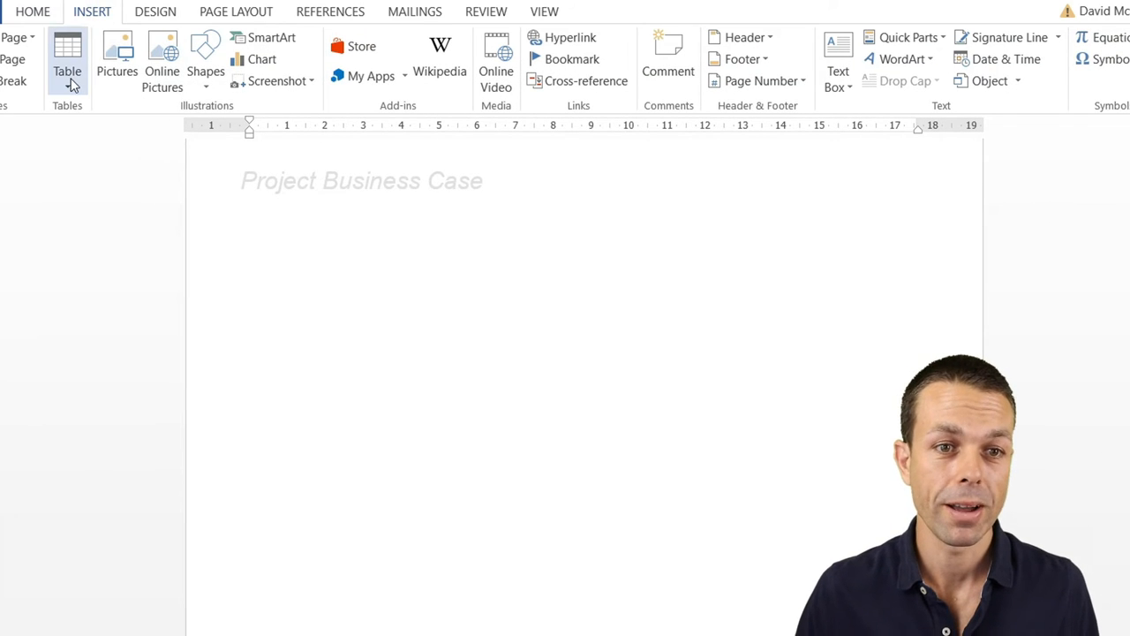
- Insert a four-column, two-row table below the header and adjust its columns
click(33, 11)
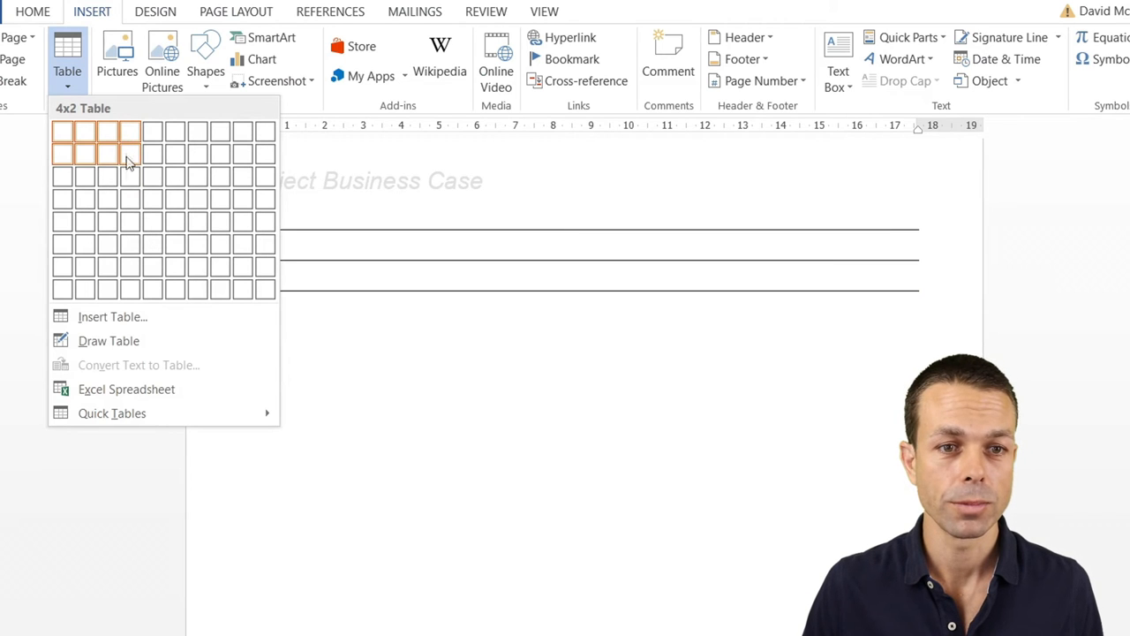
click(130, 152)
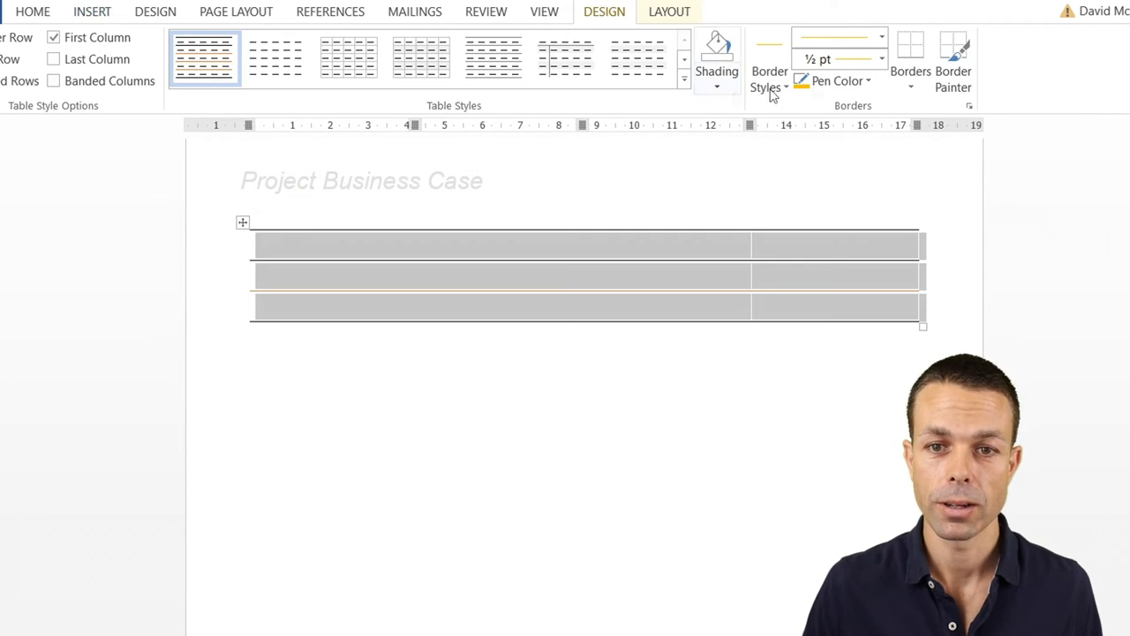
click(910, 57)
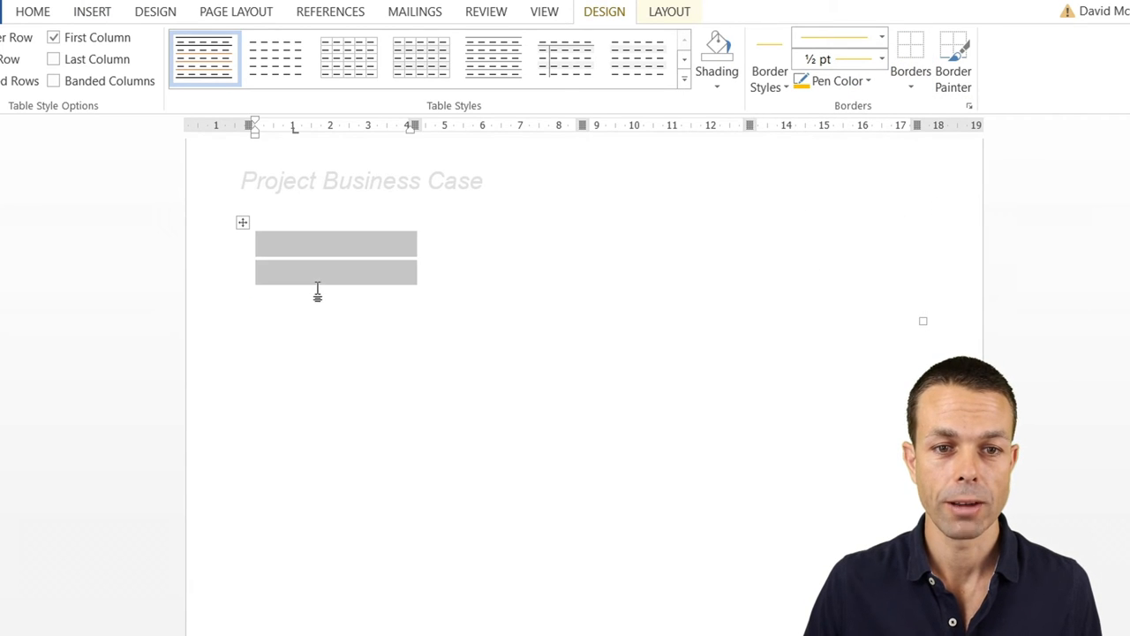
click(910, 61)
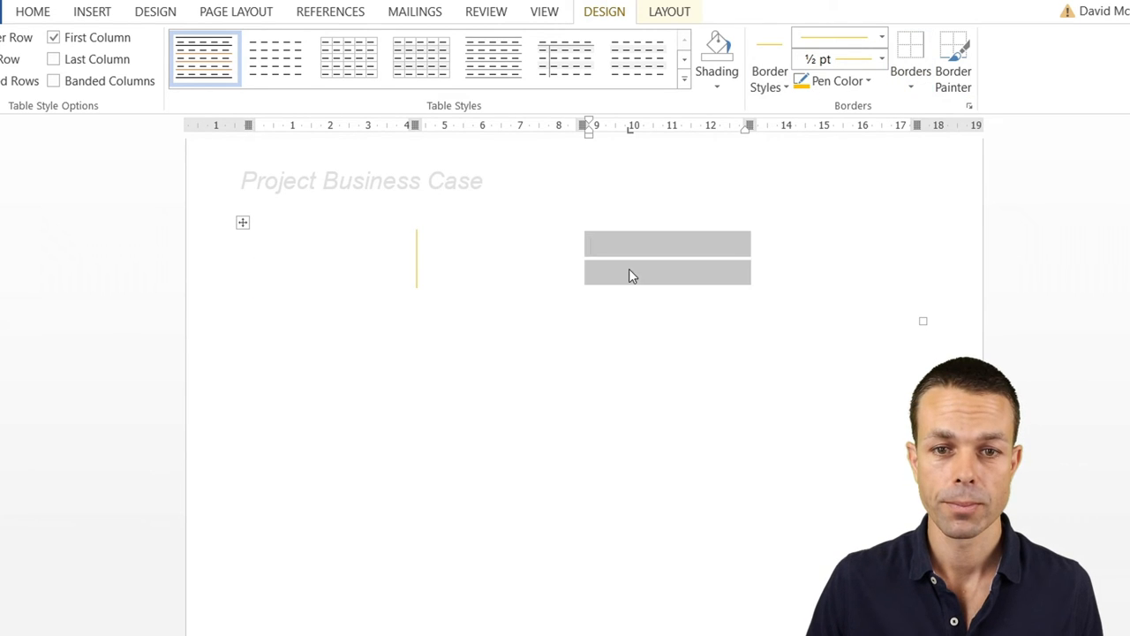
click(910, 49)
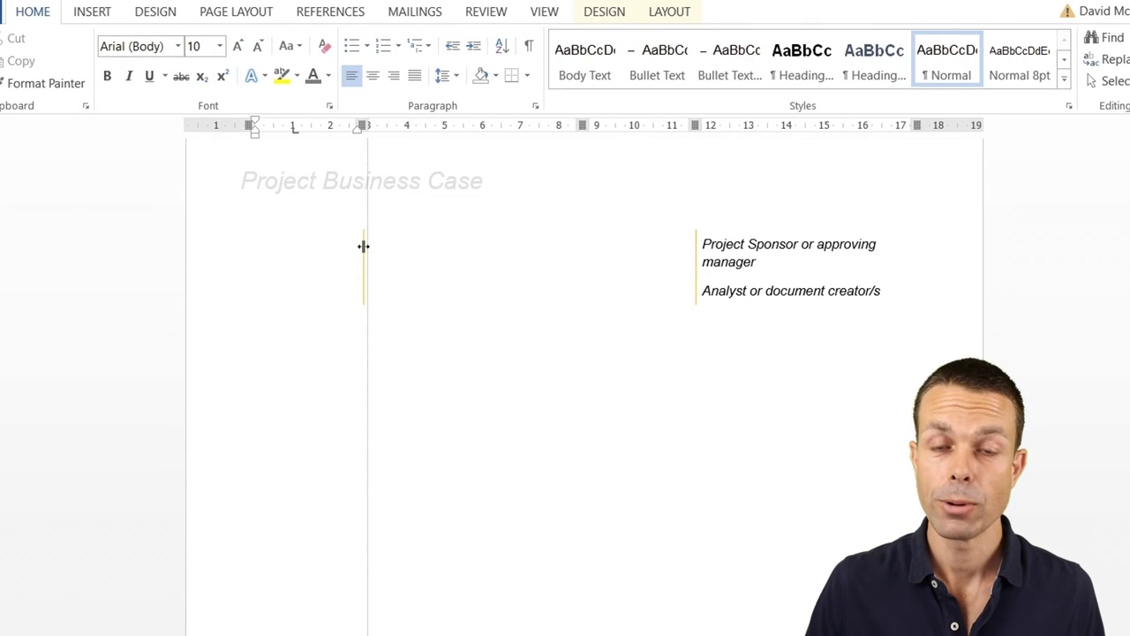
- Enter 'Date:' and '10 August 20xx' in the first table cells
text(Date)
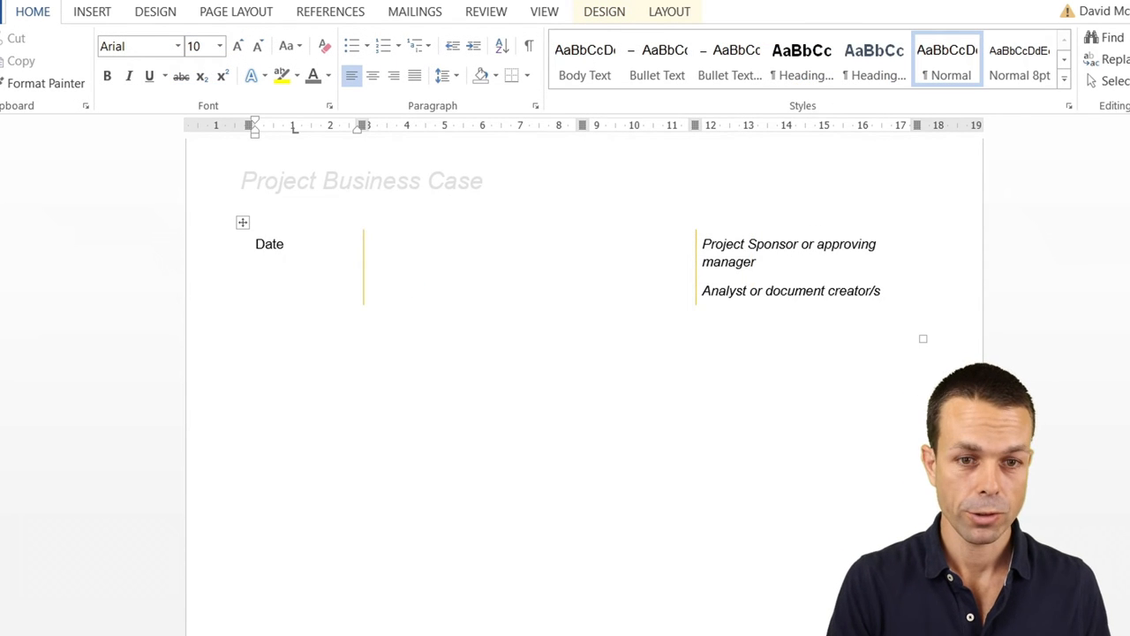
text(:)
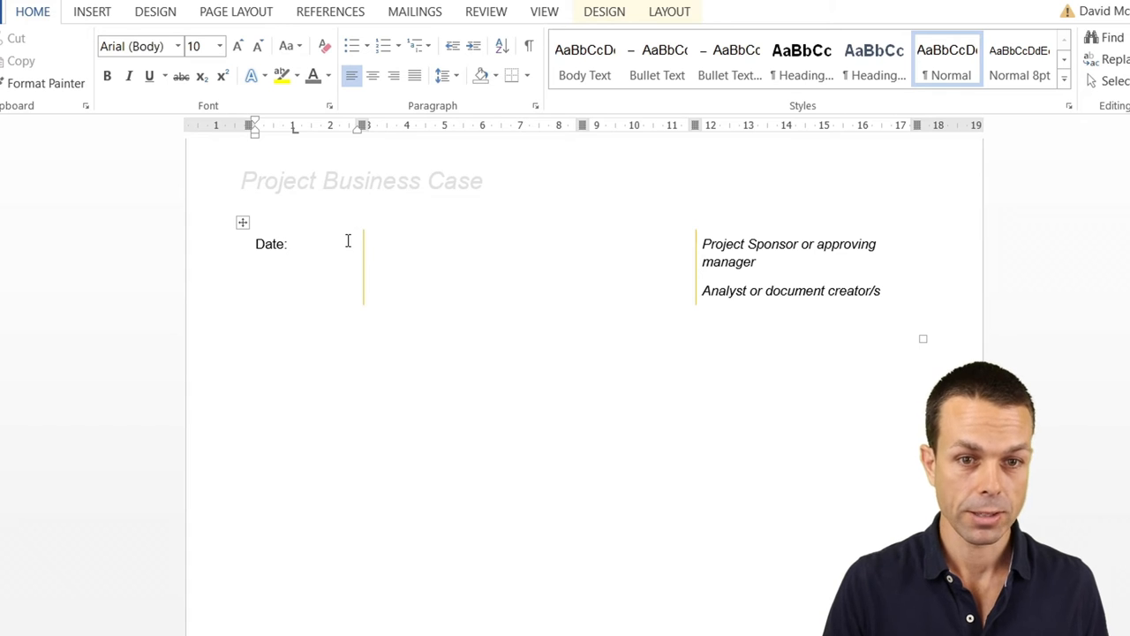
text(10 August 20xx)
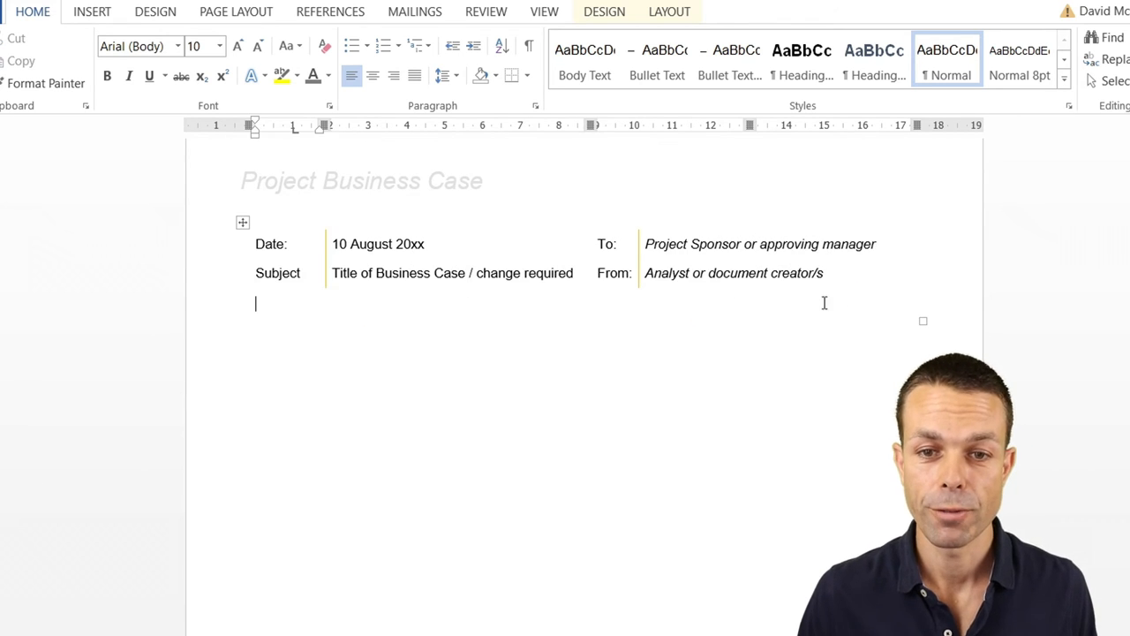
- Add a bottom border under the table and set its cell margins to 0.1 cm
click(604, 11)
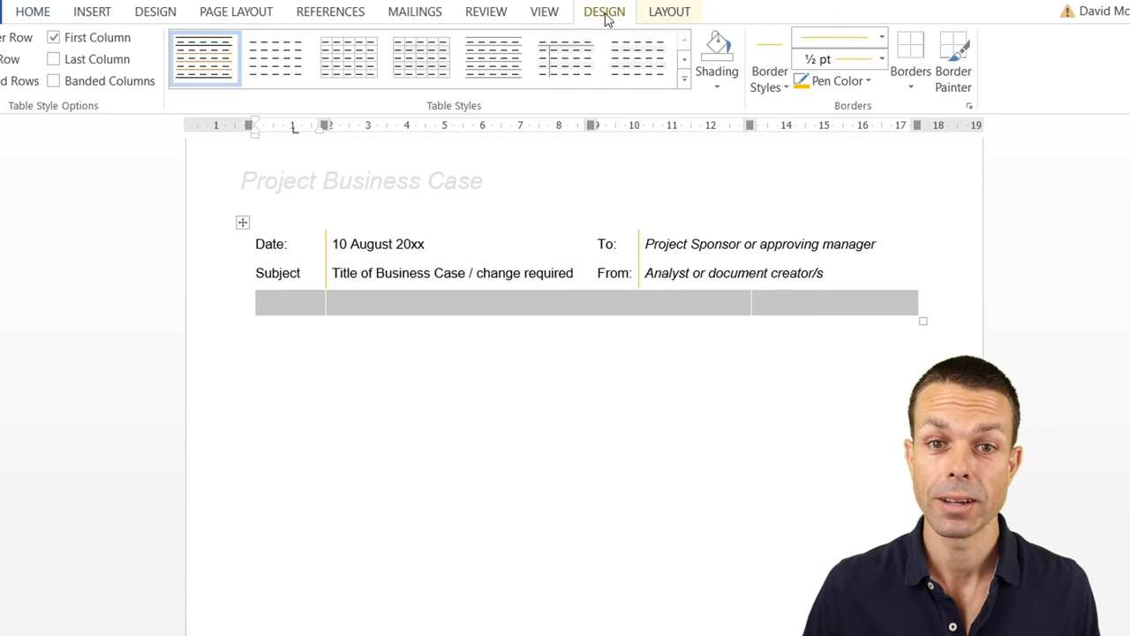
click(910, 75)
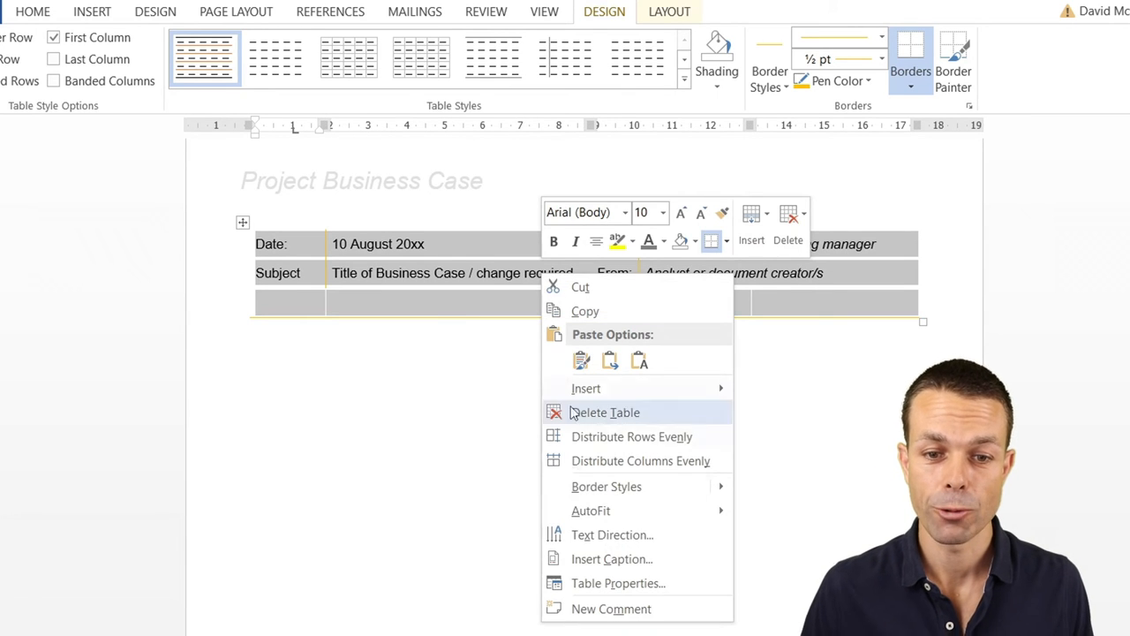
click(617, 582)
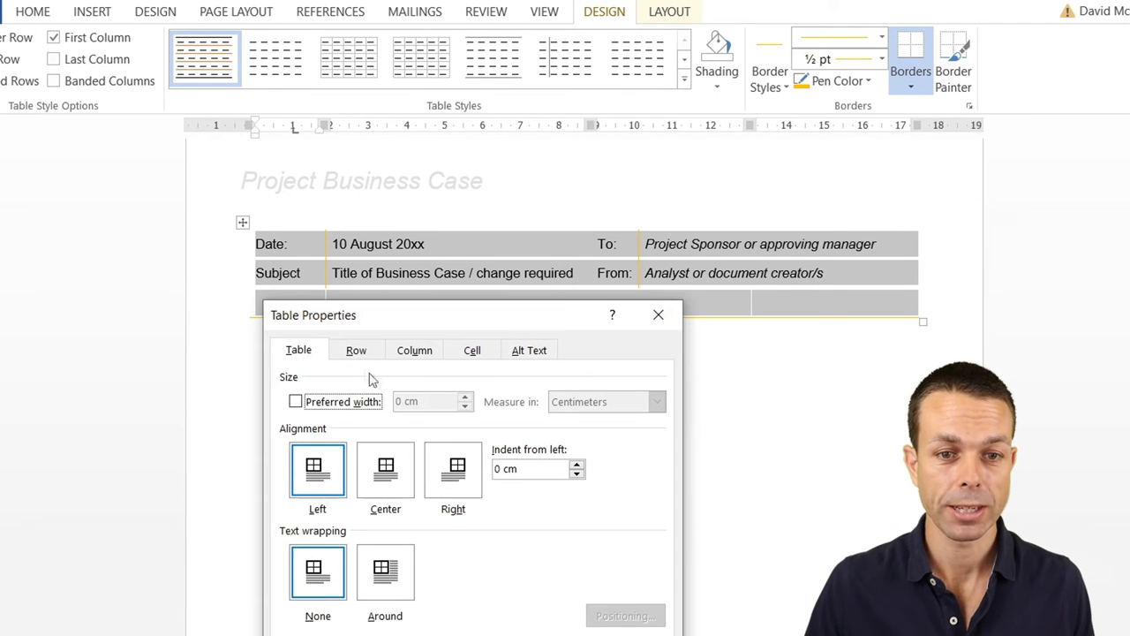
drag(313, 314, 276, 282)
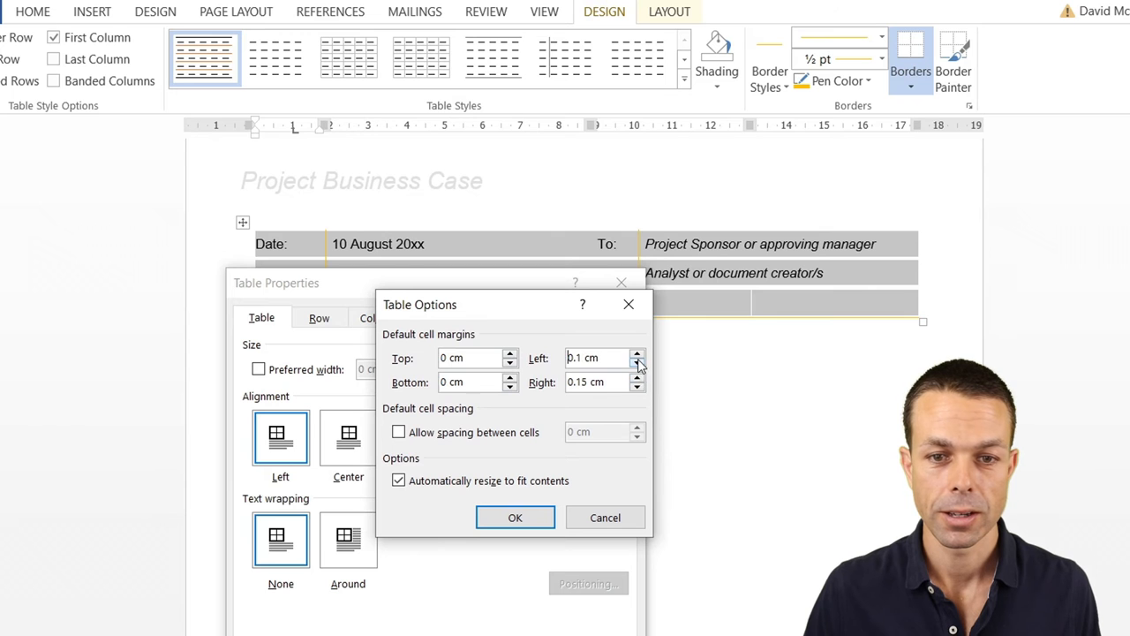
click(636, 386)
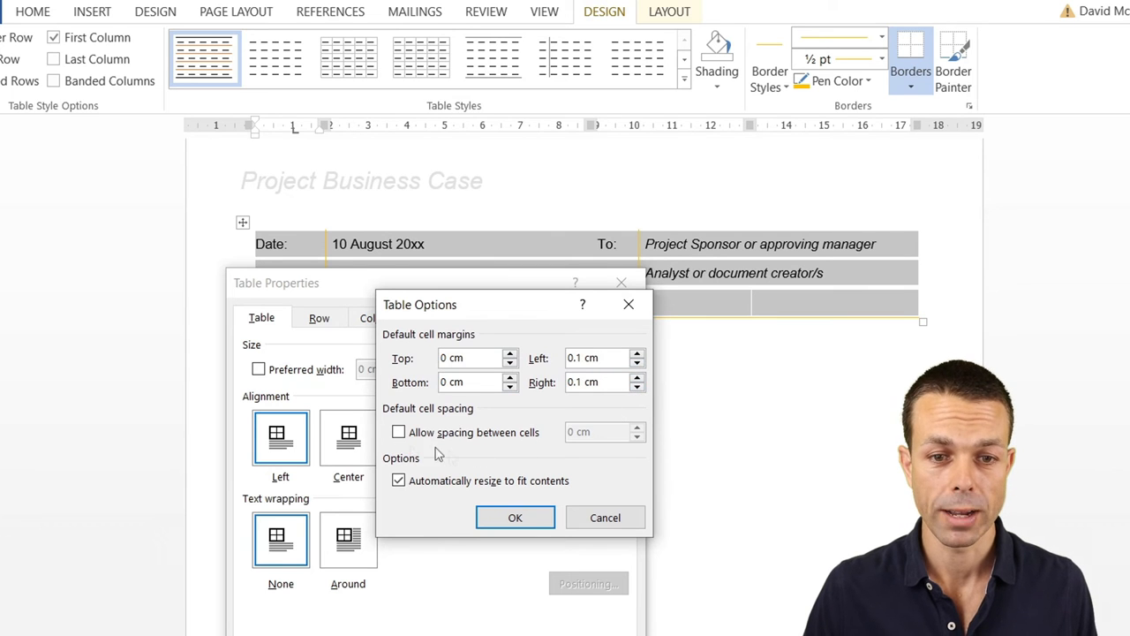
click(515, 517)
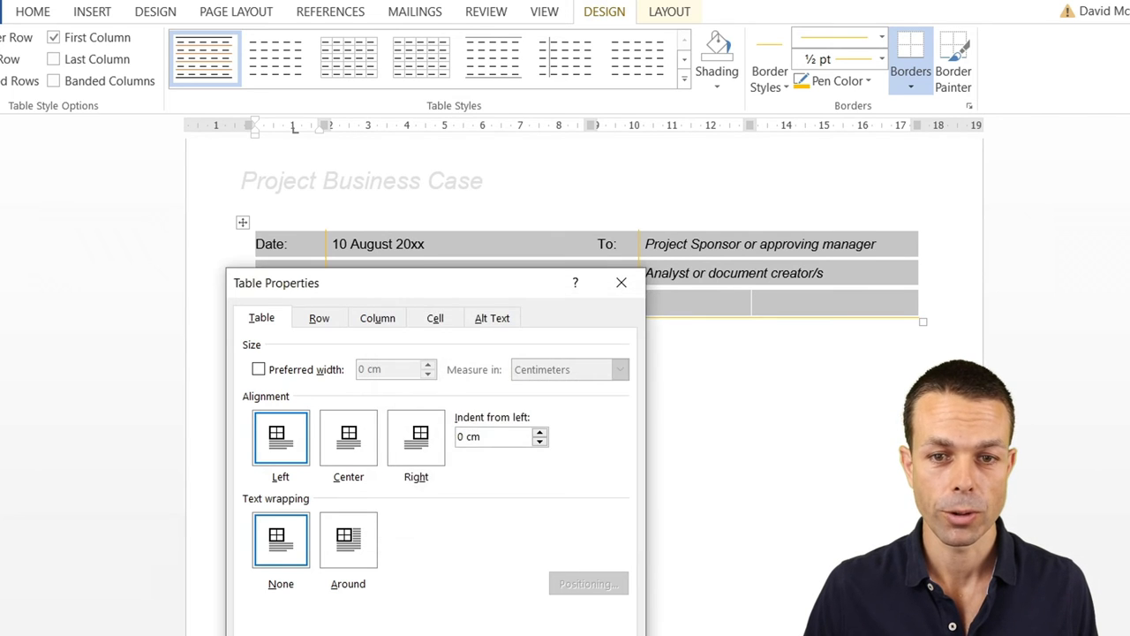
click(620, 282)
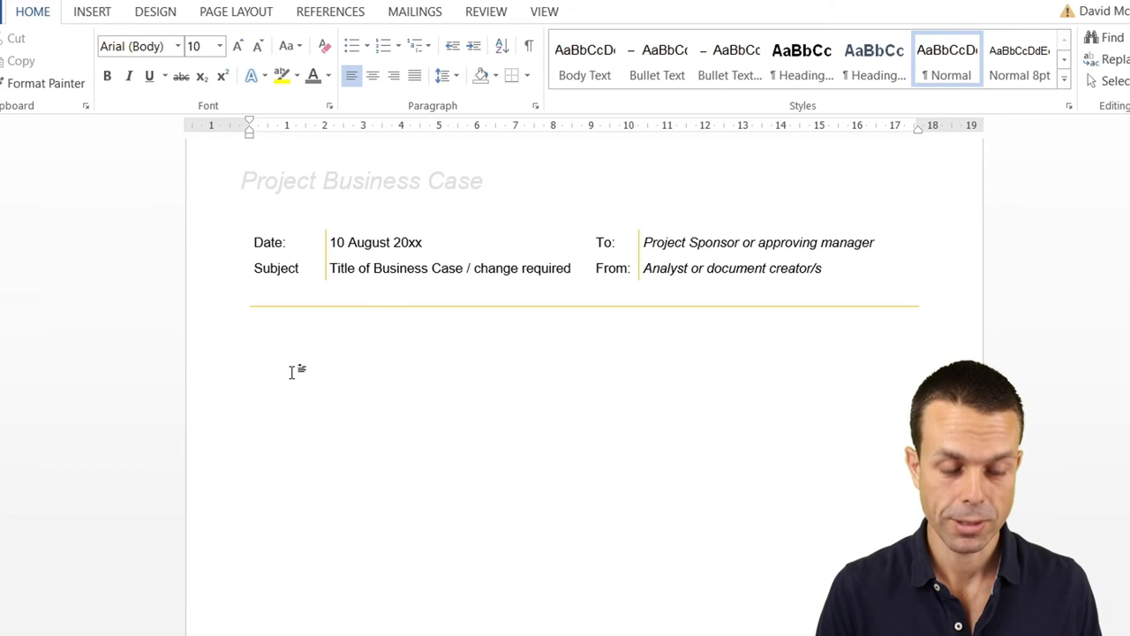
- Type the numbered headings from '1. Summary' through 'Recommendations'
text(1.)
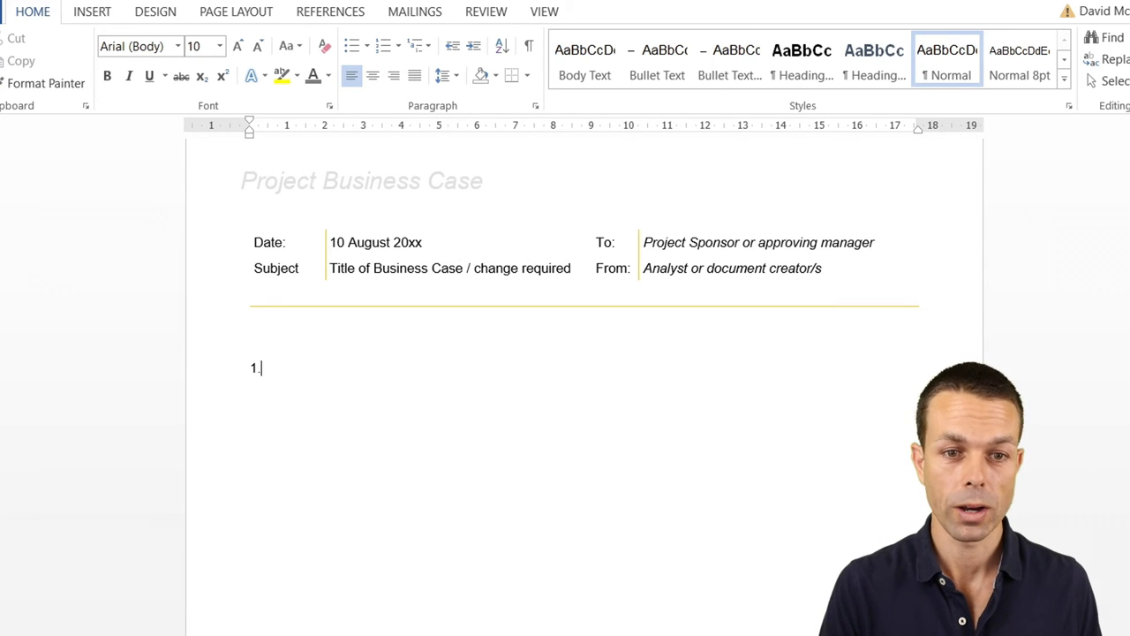
text(S)
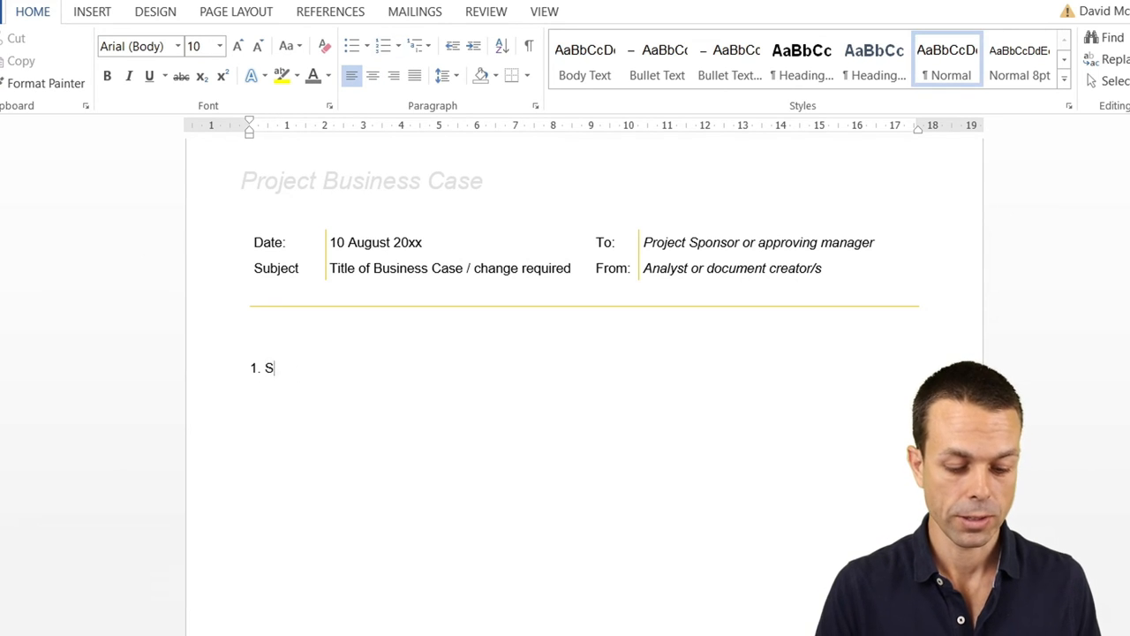
text(ummary)
text(4)
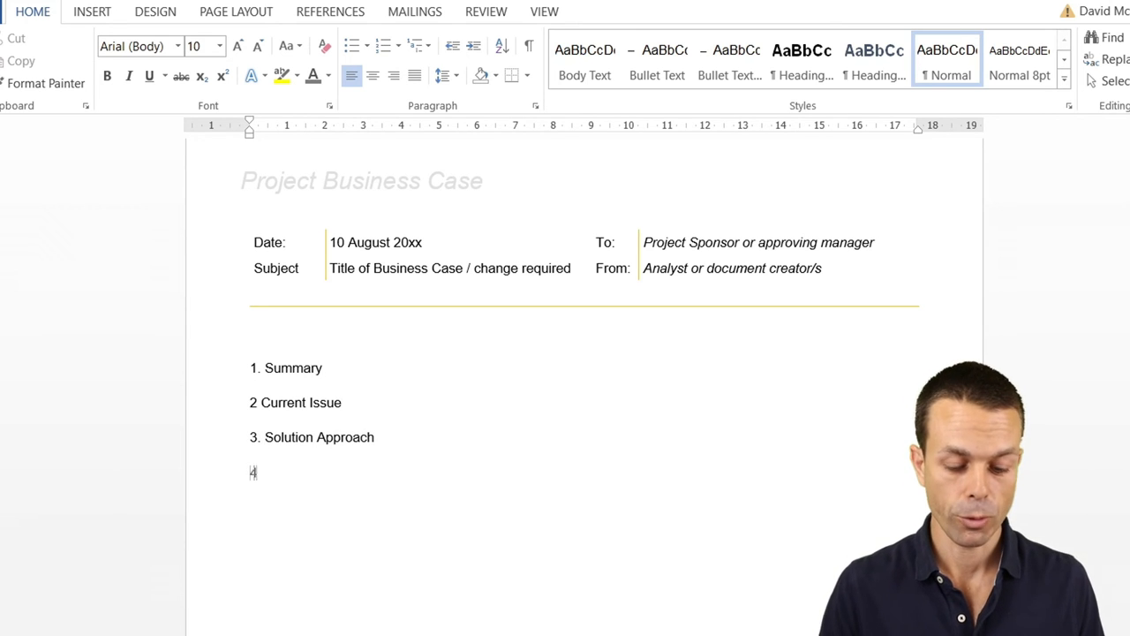
text(. Recommendations)
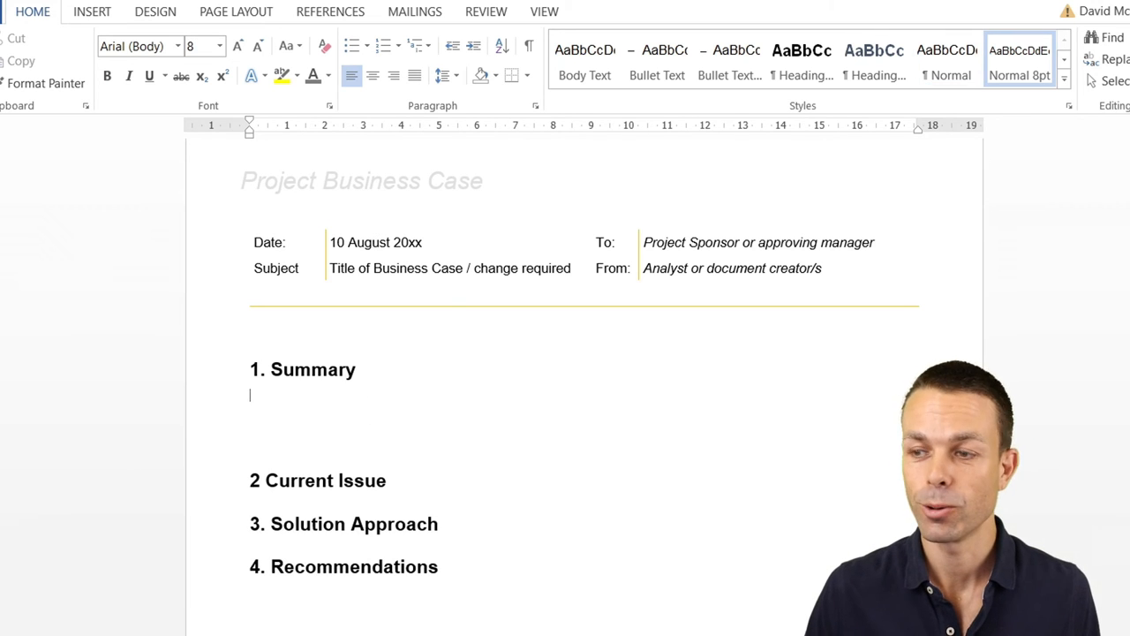
- Define a new dash bullet style for the Summary prompt
click(361, 46)
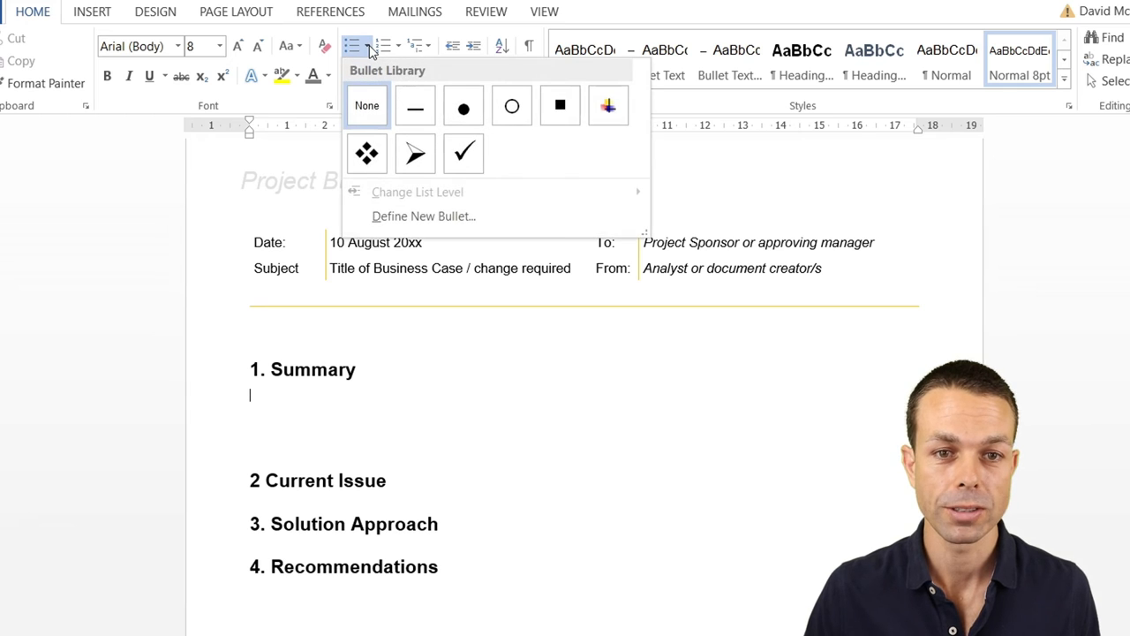
click(415, 105)
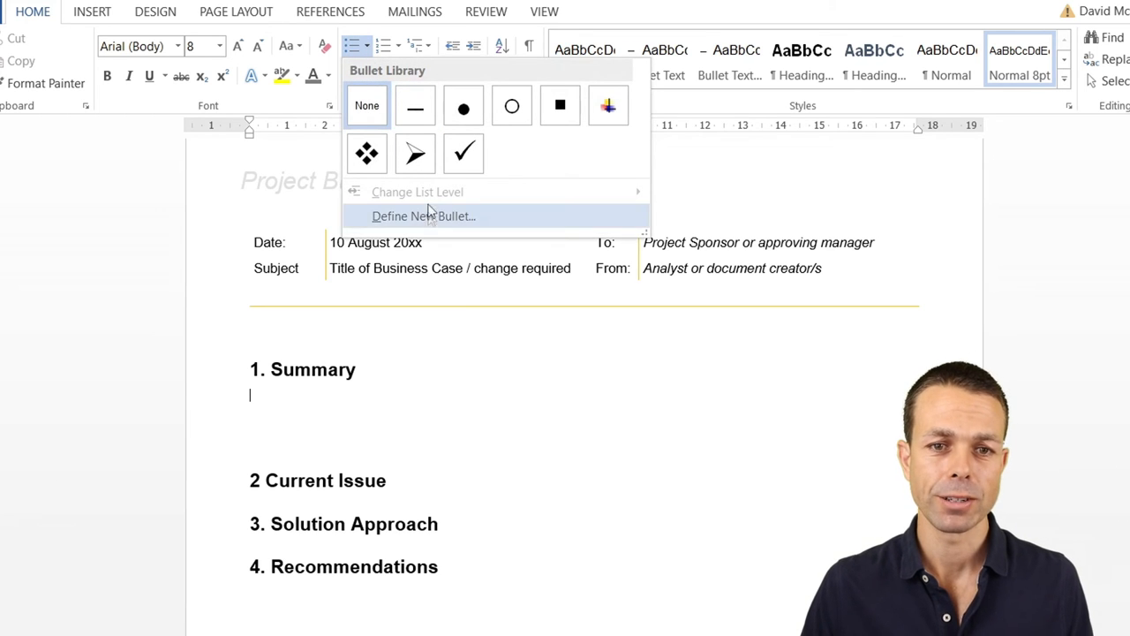
click(423, 216)
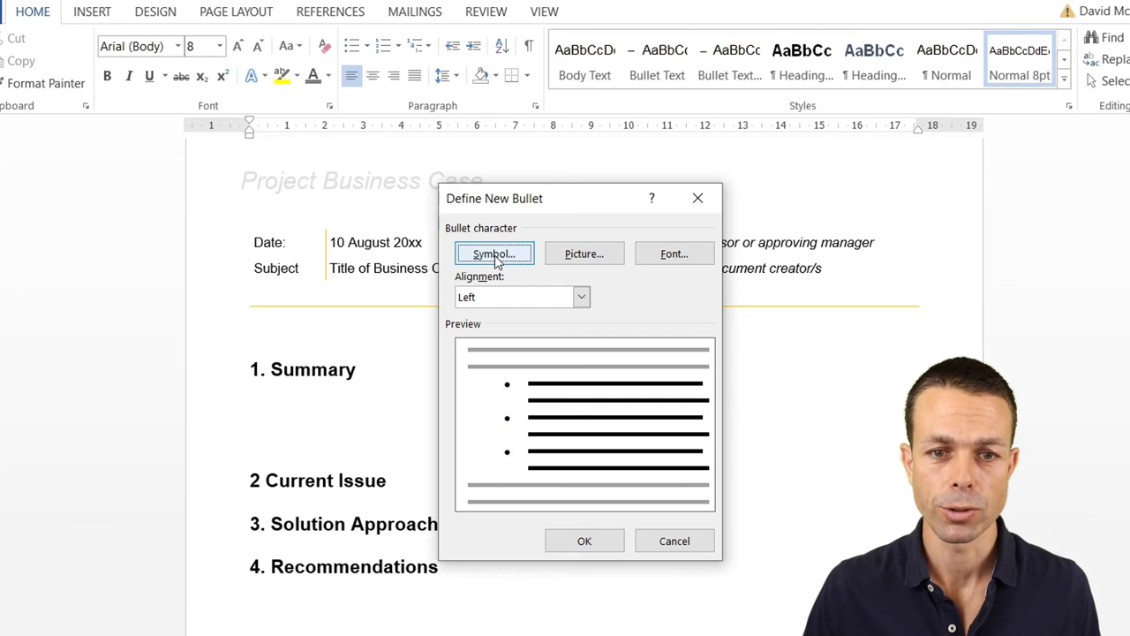
click(493, 253)
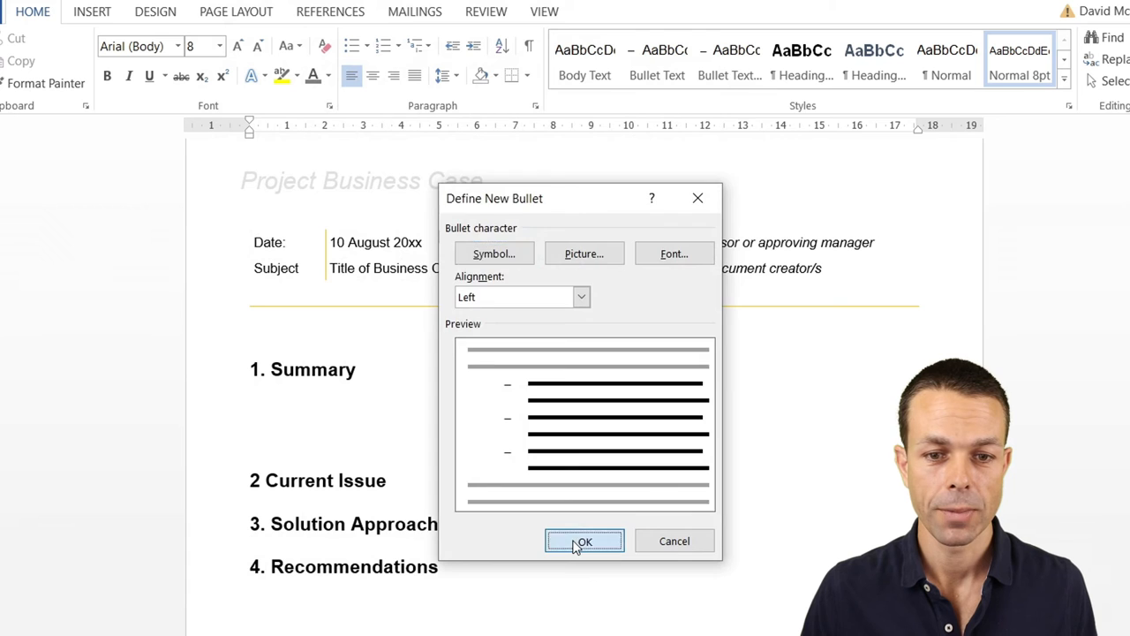
click(583, 540)
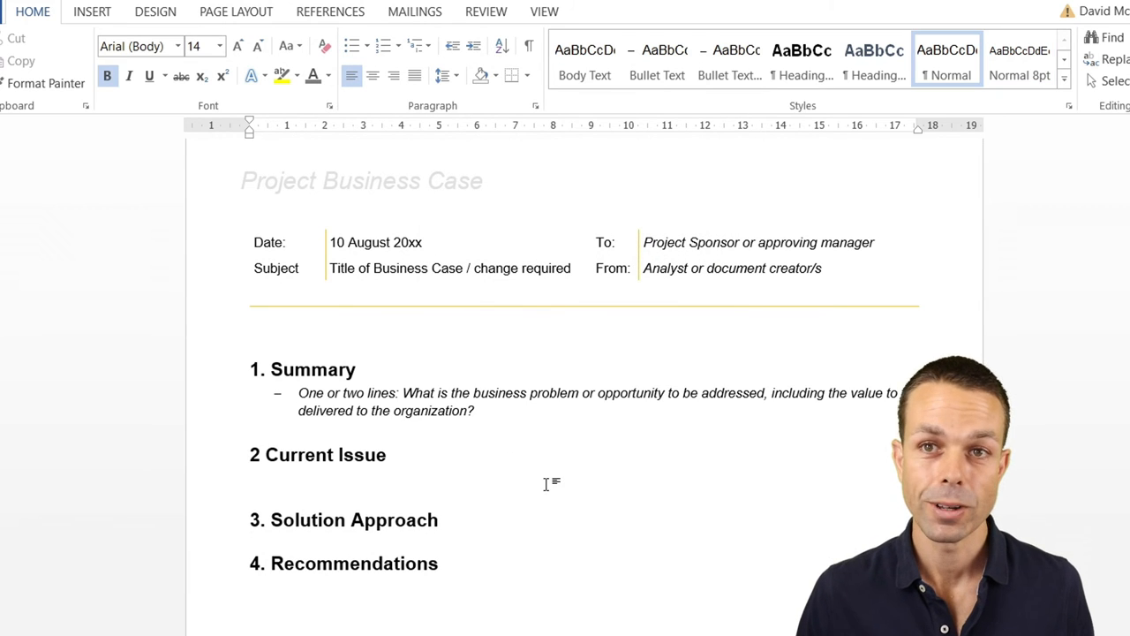
- Paste the italic dash-bulleted Current Issue prompts with Ctrl+V
key(ctrl+v)
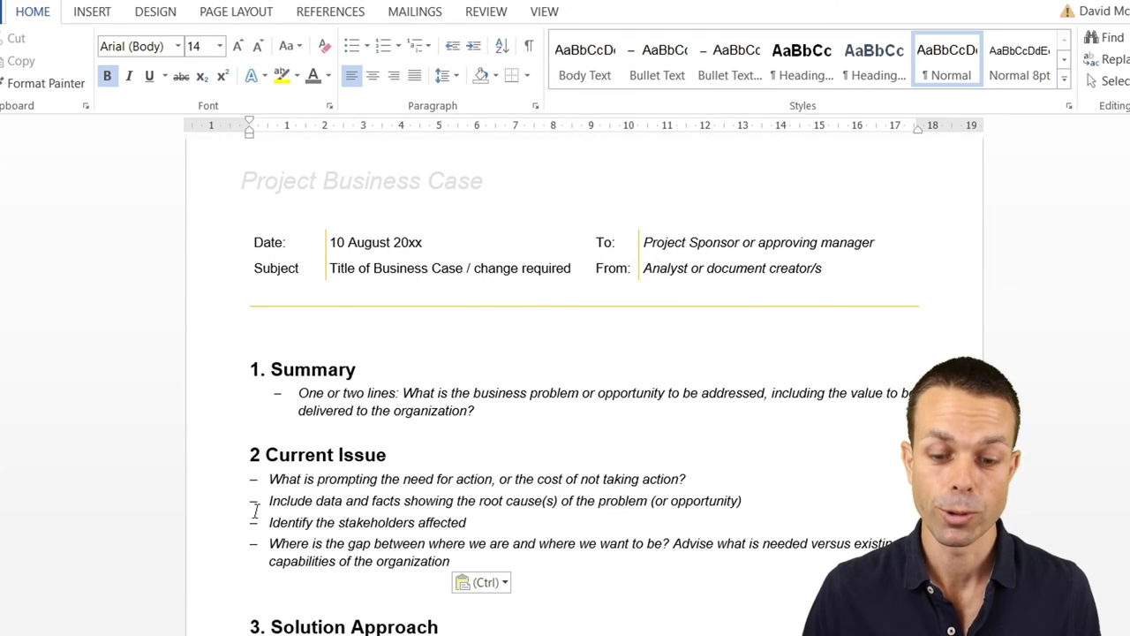
scroll(down, 3)
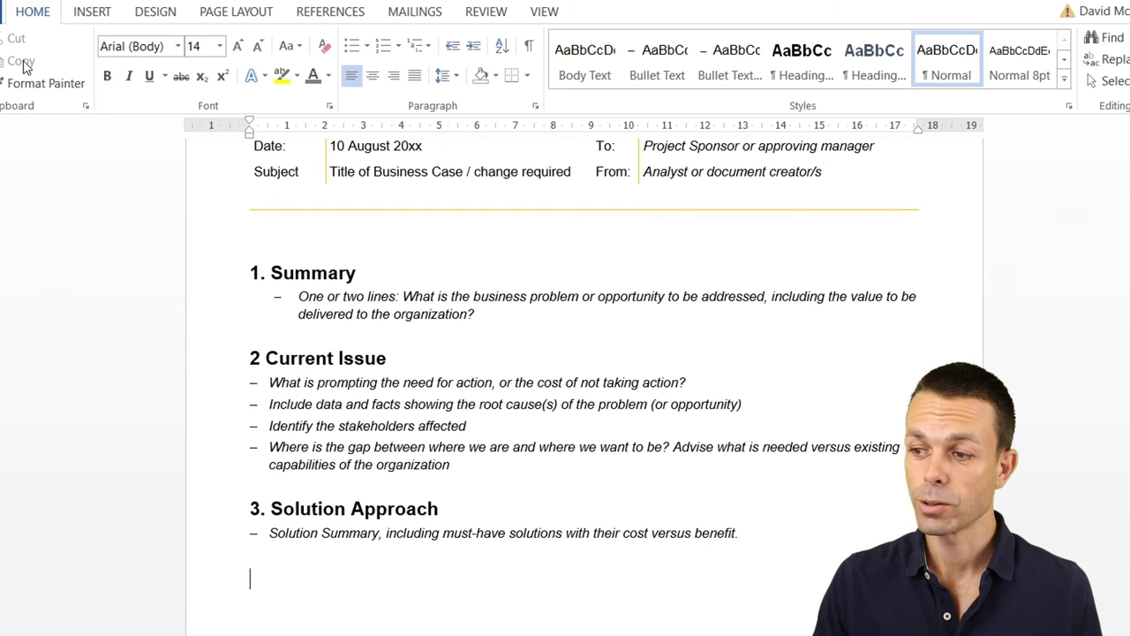
- Insert a five-column table with black vertical column lines and yellow row lines
click(92, 11)
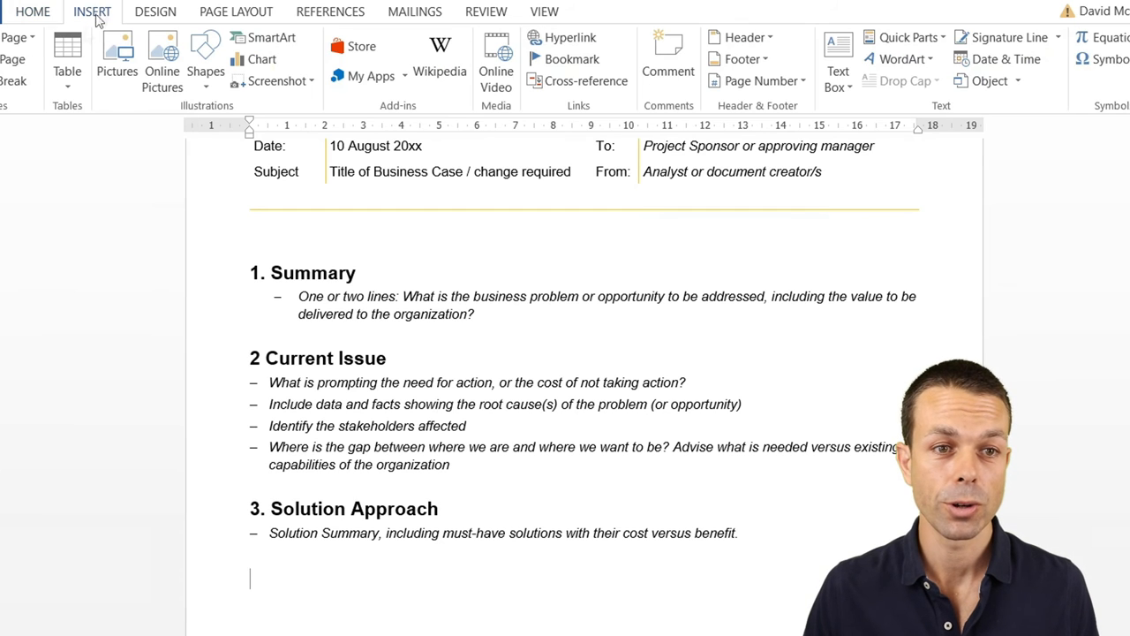
click(67, 62)
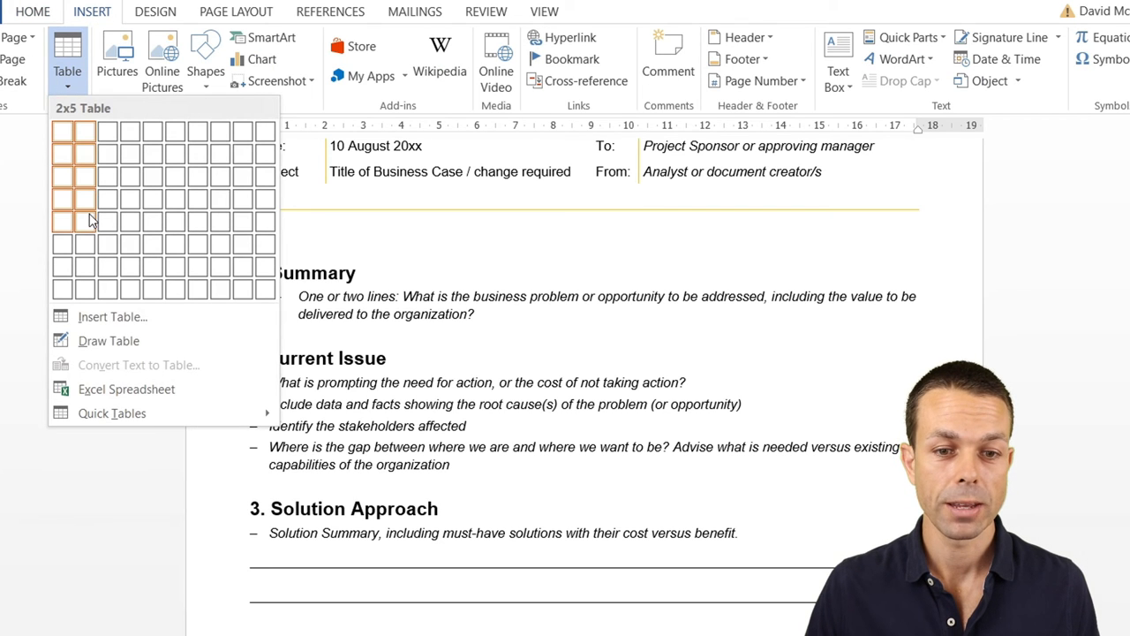
mouse_move(150, 199)
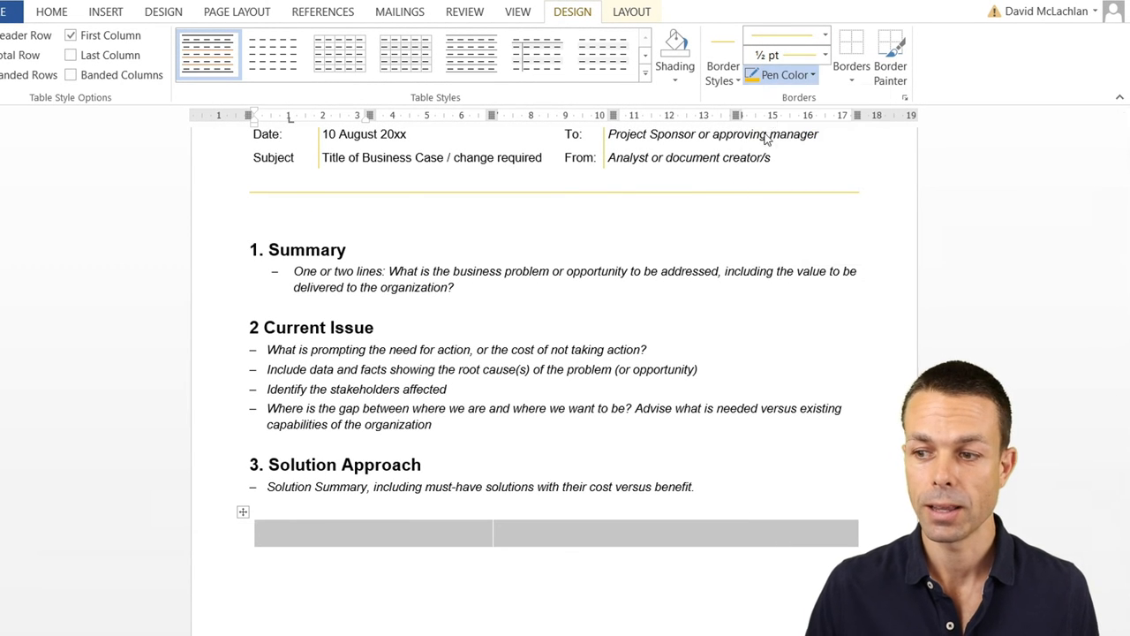
click(851, 66)
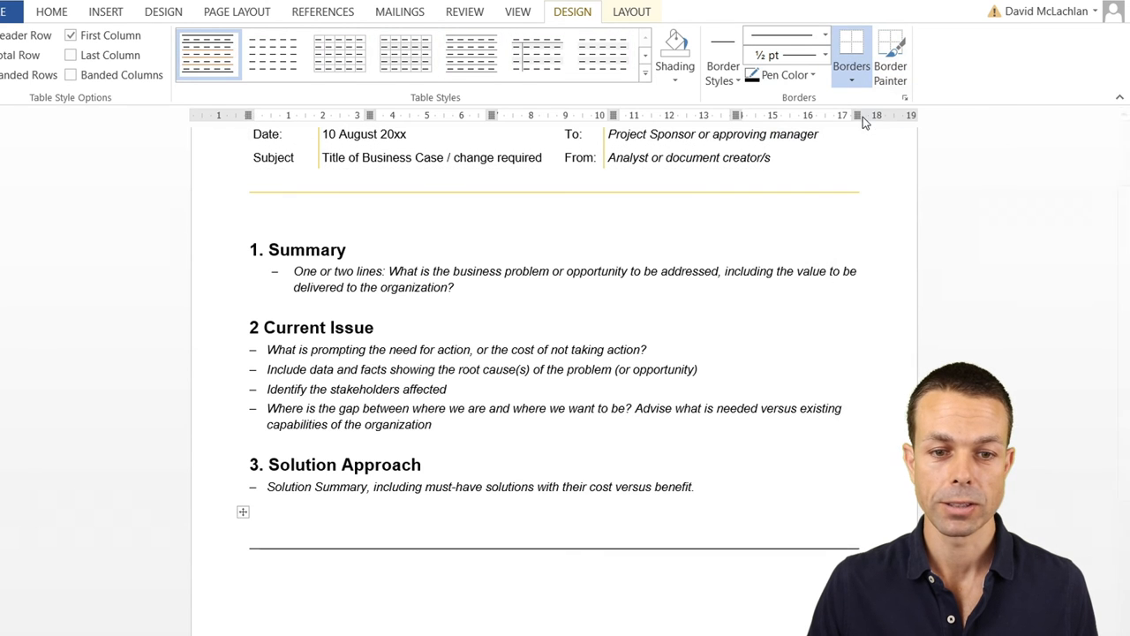
click(850, 65)
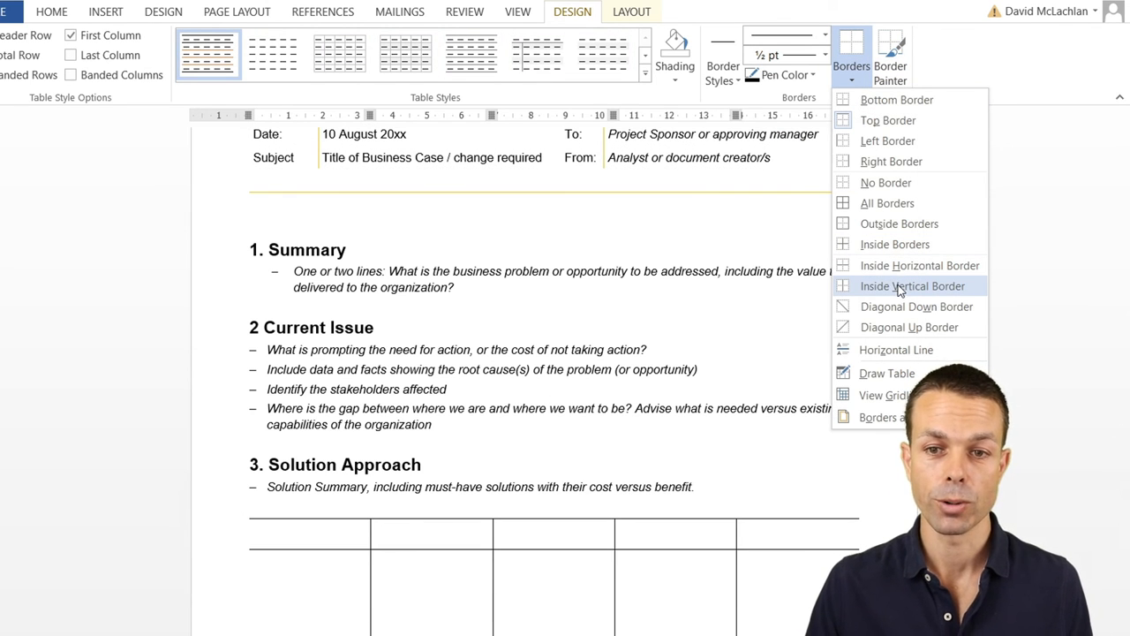
click(911, 285)
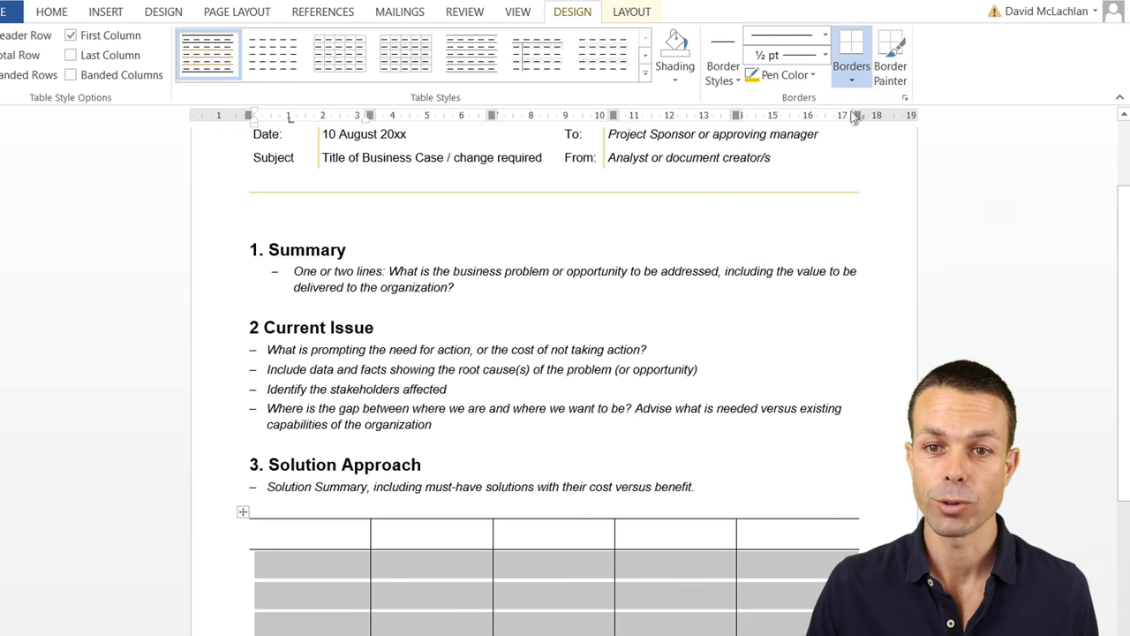
click(851, 66)
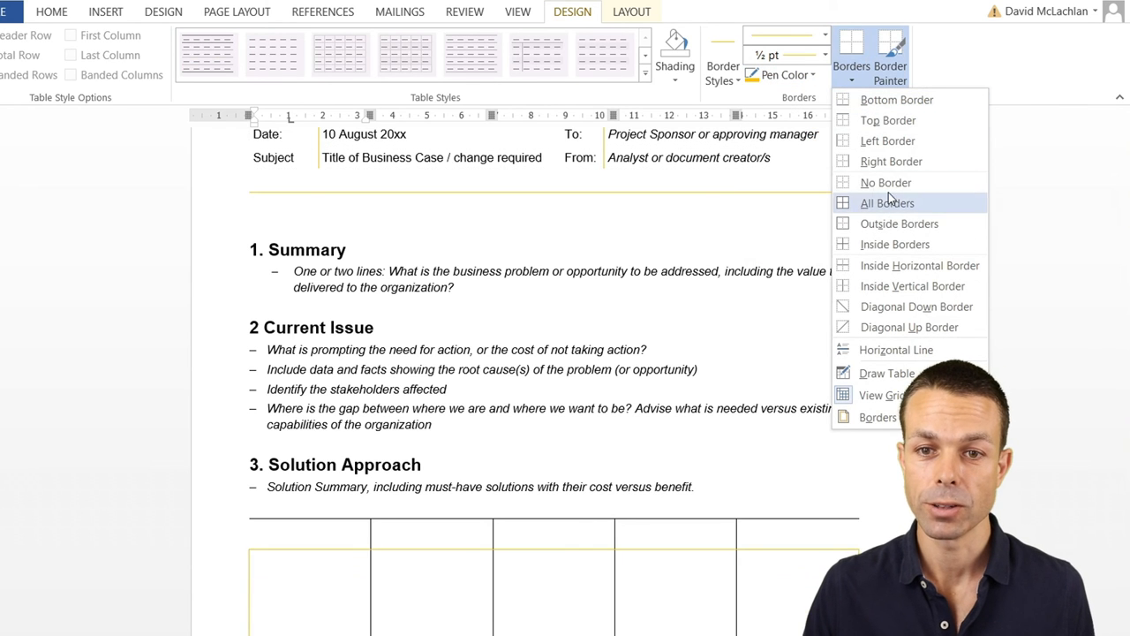
click(886, 203)
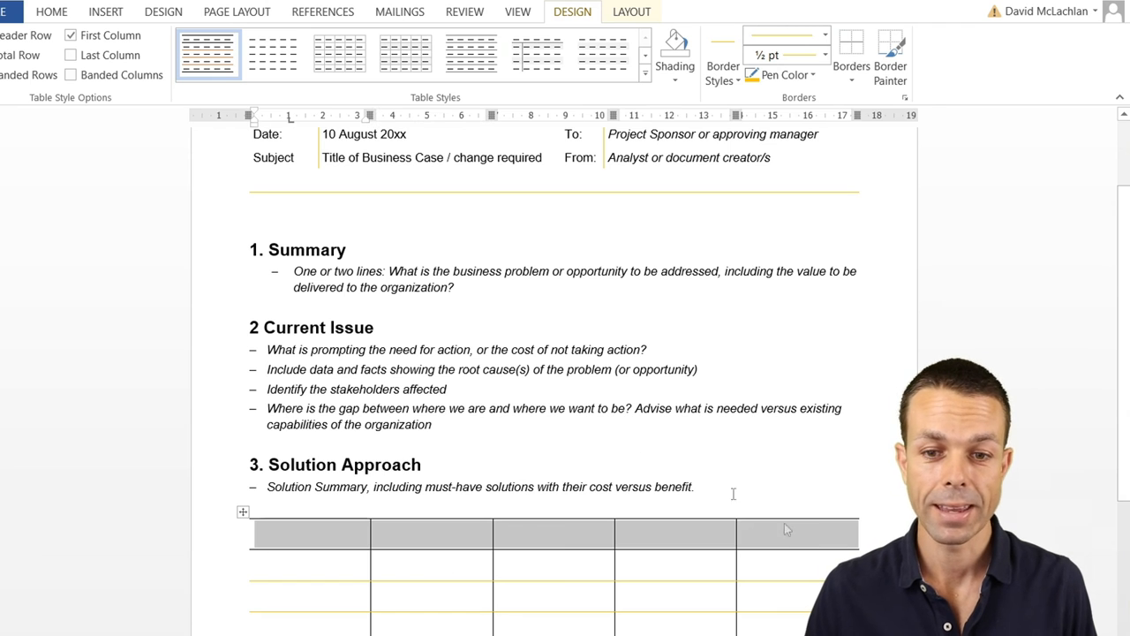
- Type the header cells, including 'High Level Benefit' and 'High Level Cost'
click(51, 12)
text(Solution Option)
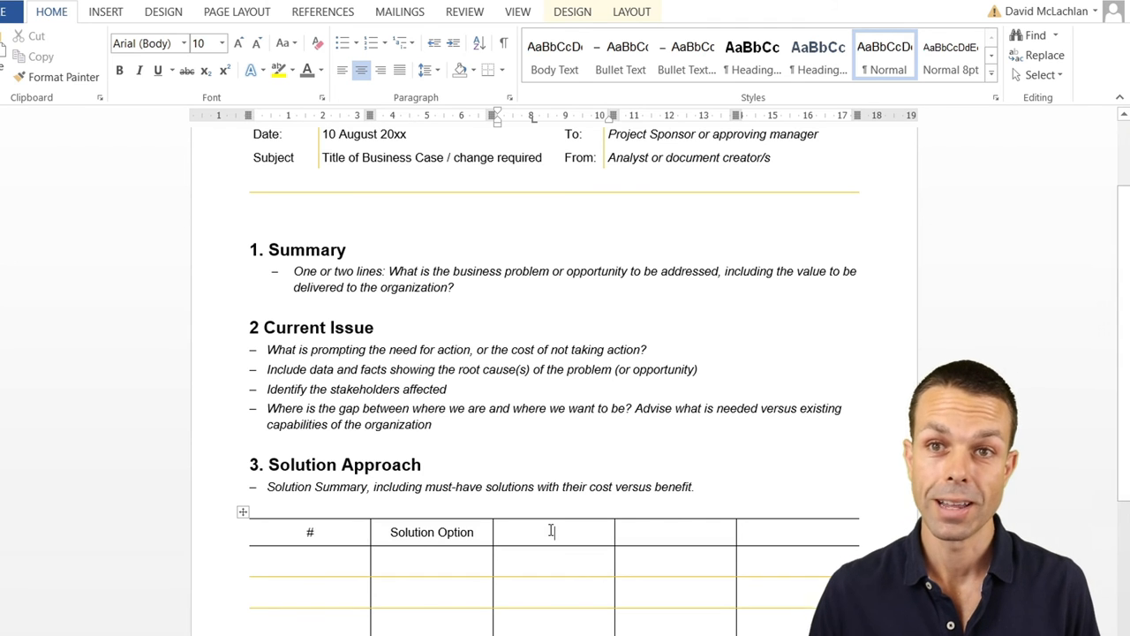
text(High Level Benefit)
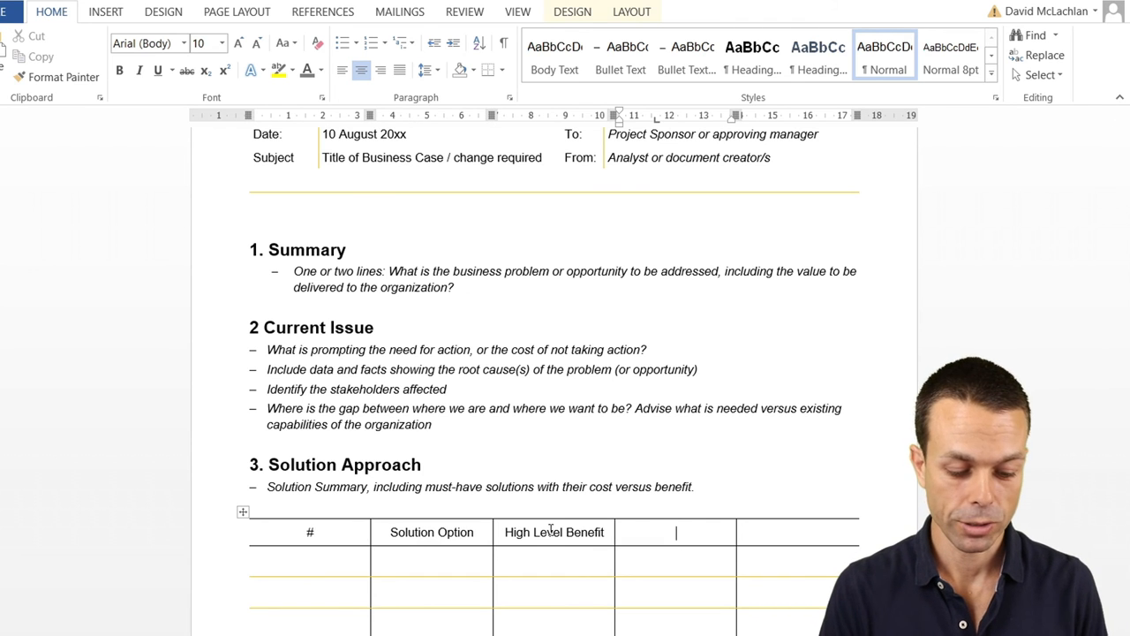
text(High Level Cost)
click(797, 531)
text(Required, Desired, Options)
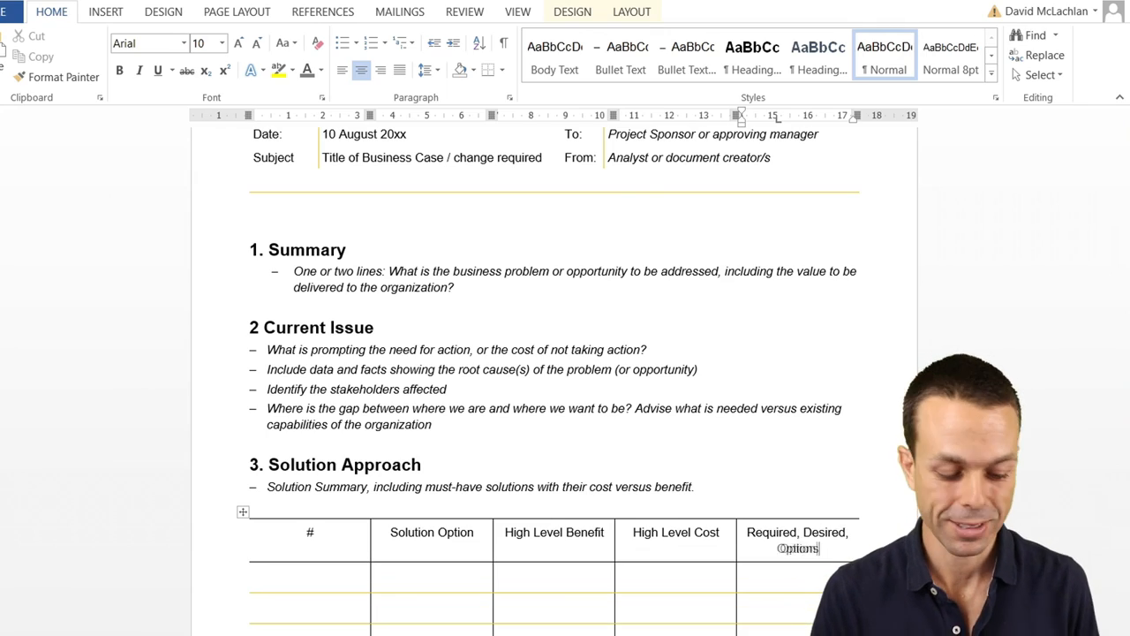
scroll(down, 3)
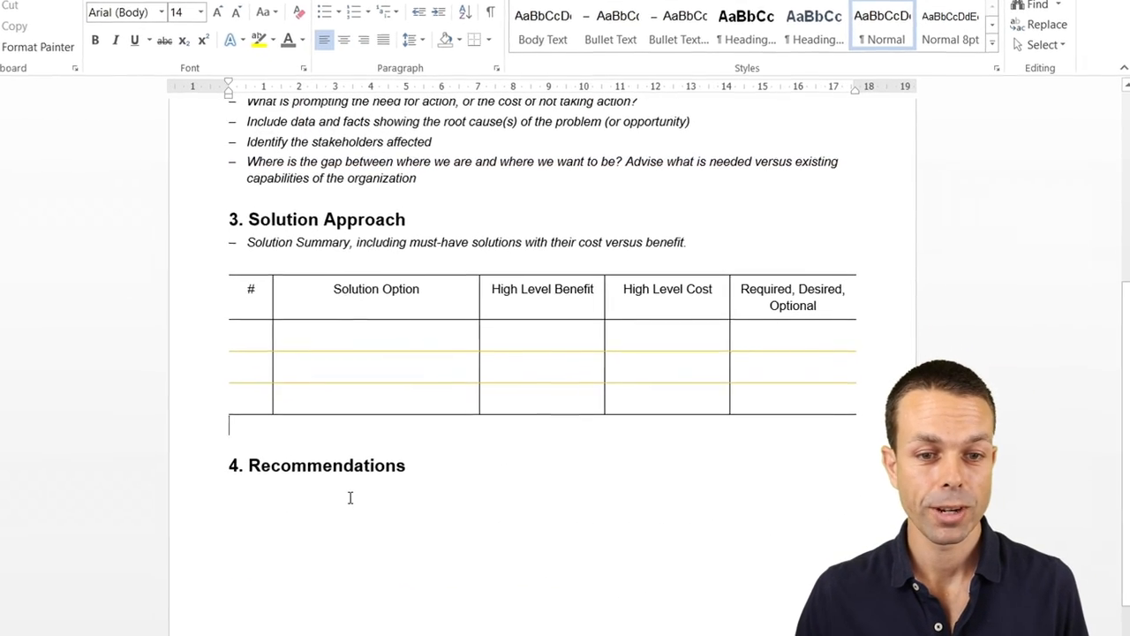